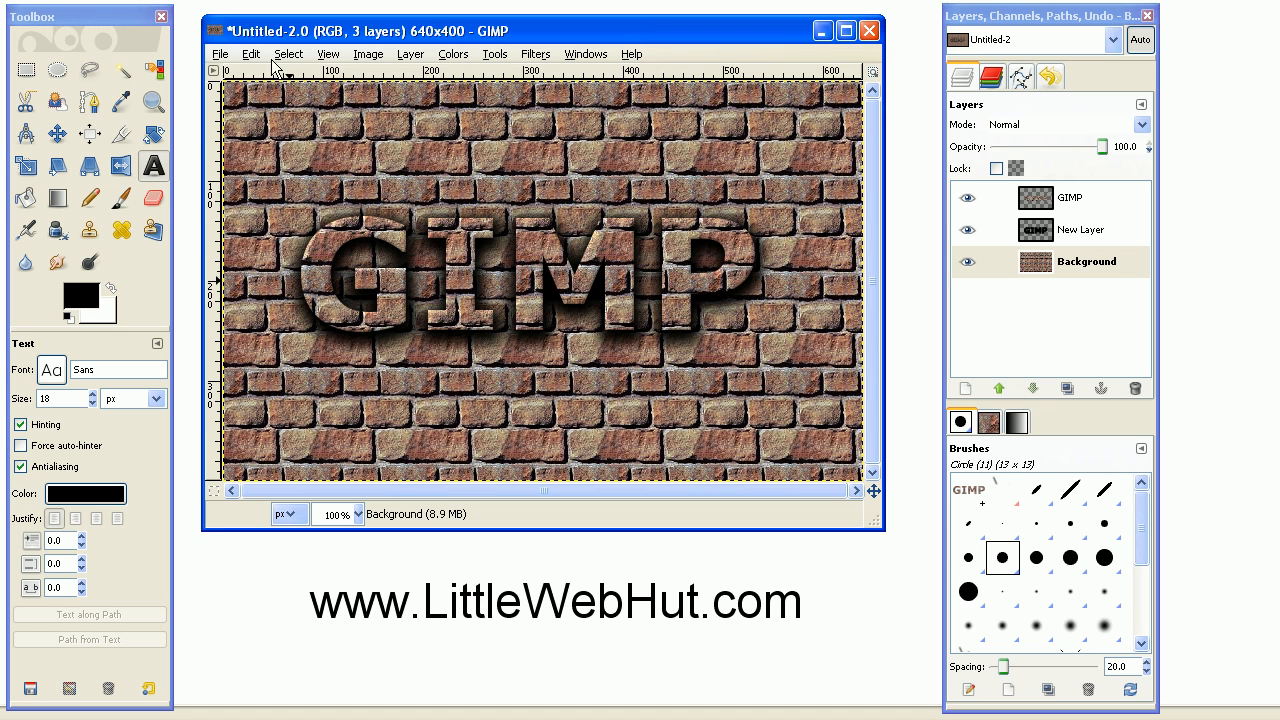
# Create a new 640×400 image with a white background via File > New.
pyautogui.click(219, 53)
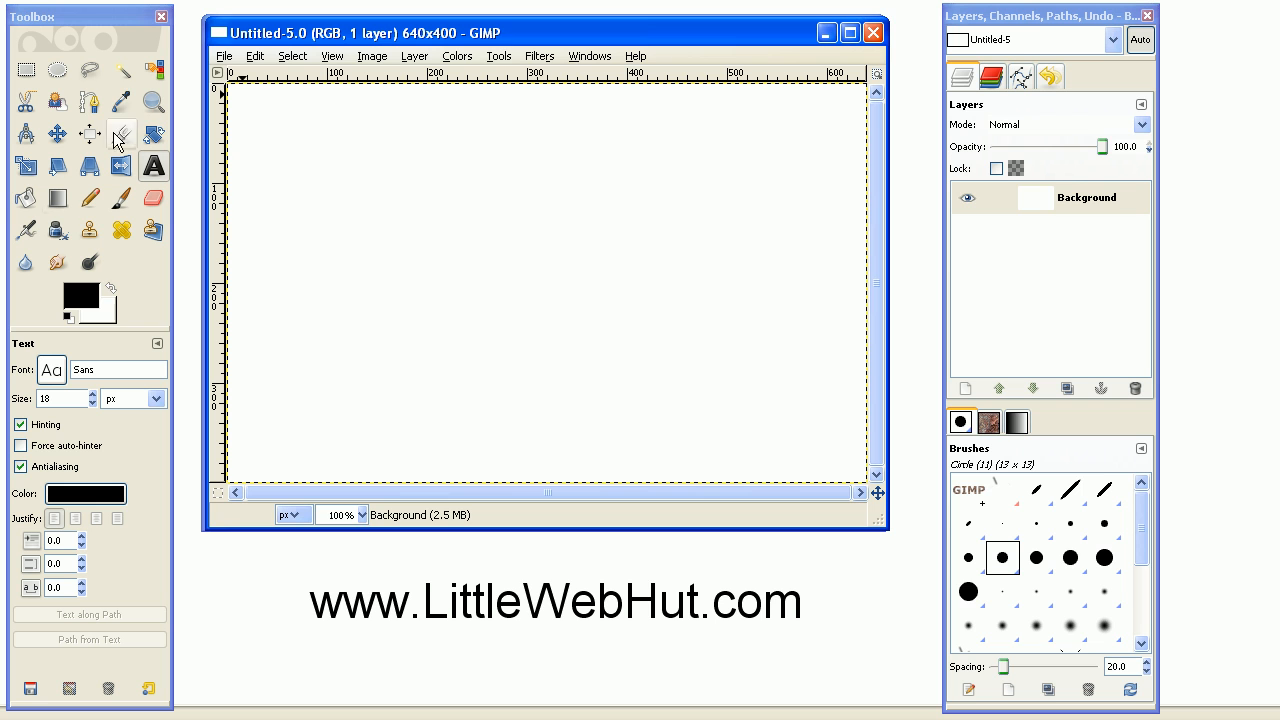
# Set the Bucket Fill tool to pattern fill and pick the Bricks pattern.
pyautogui.click(25, 198)
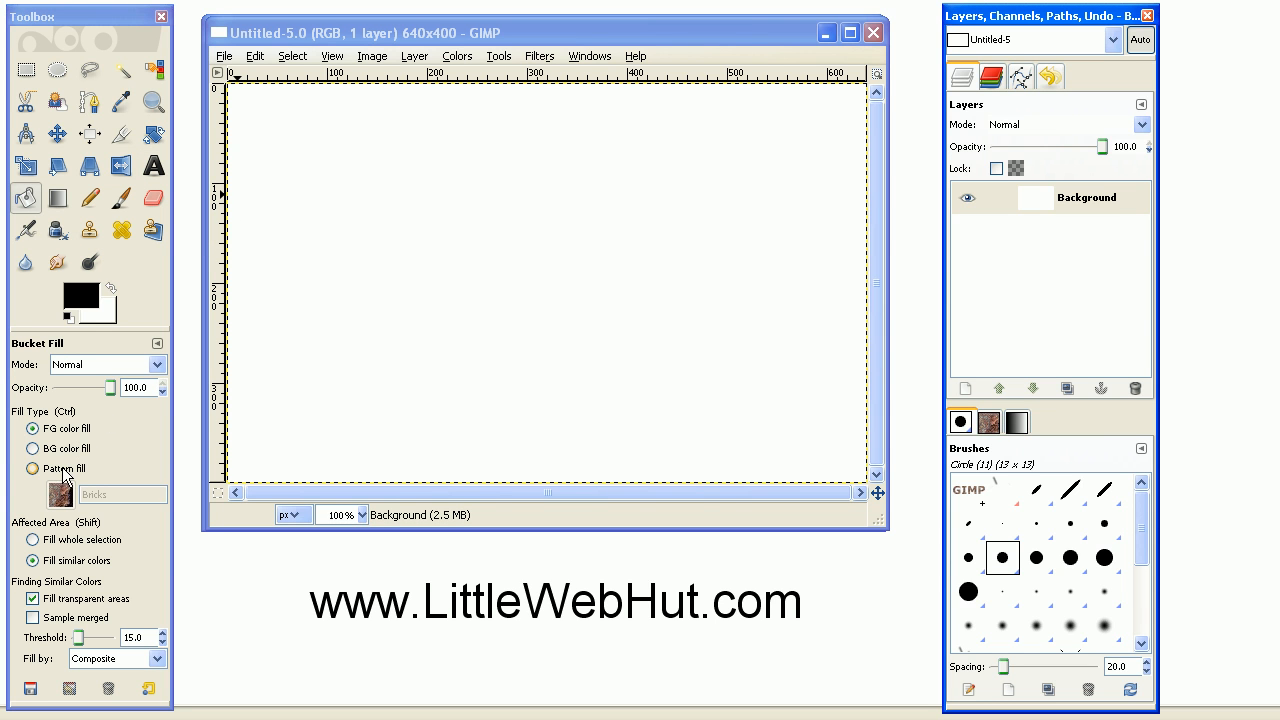
pyautogui.click(33, 468)
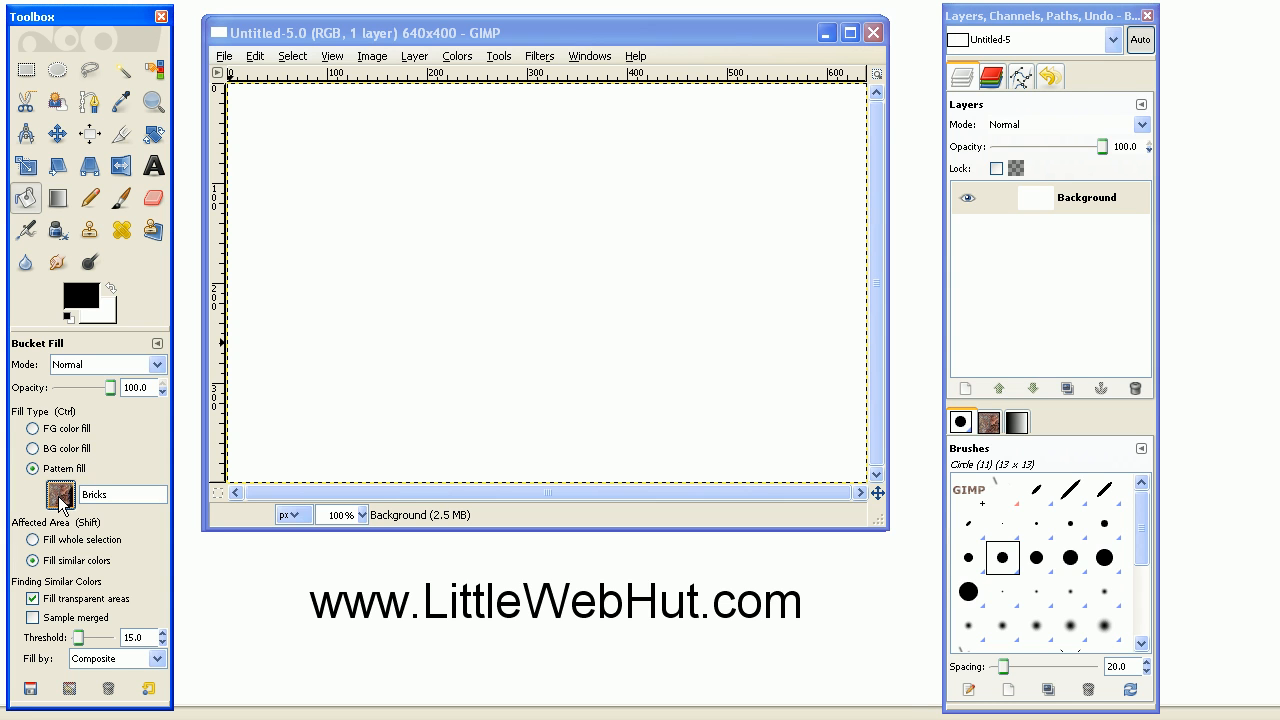
pyautogui.click(60, 495)
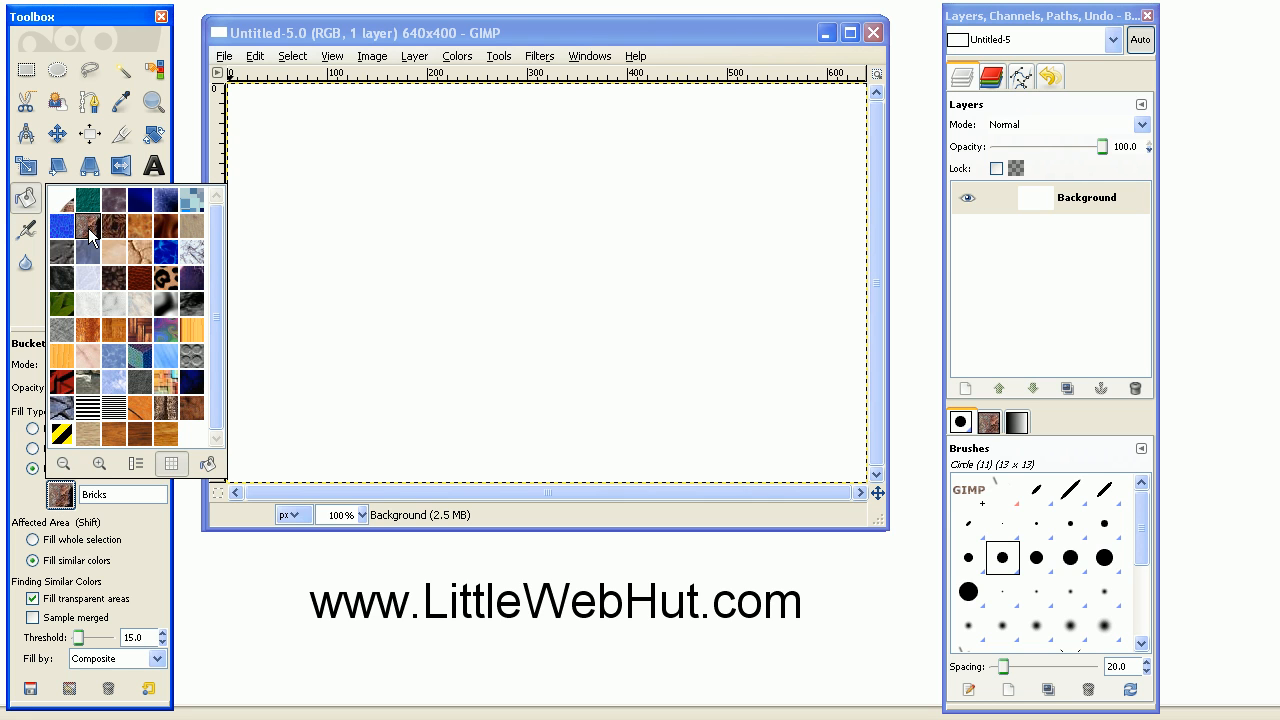
pyautogui.moveTo(88, 441)
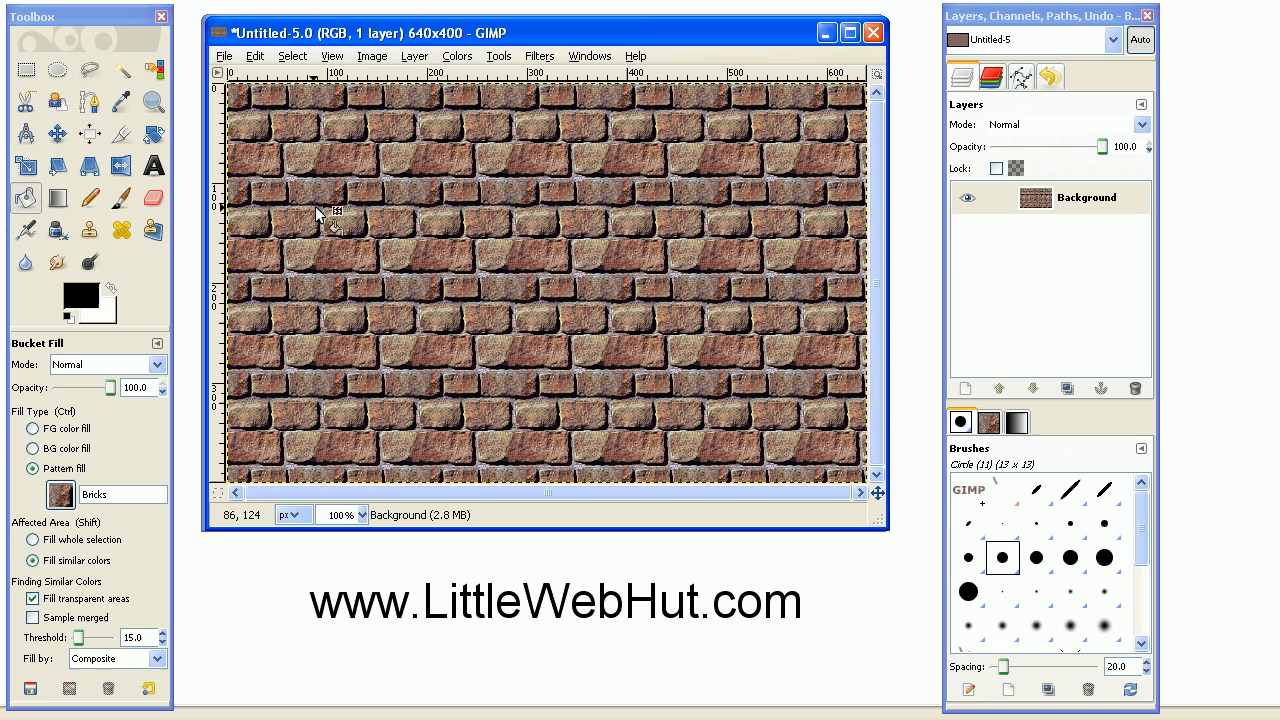
# Add a 'GIMP' text layer in size 154 black Sans Bold over the bricks.
pyautogui.click(153, 165)
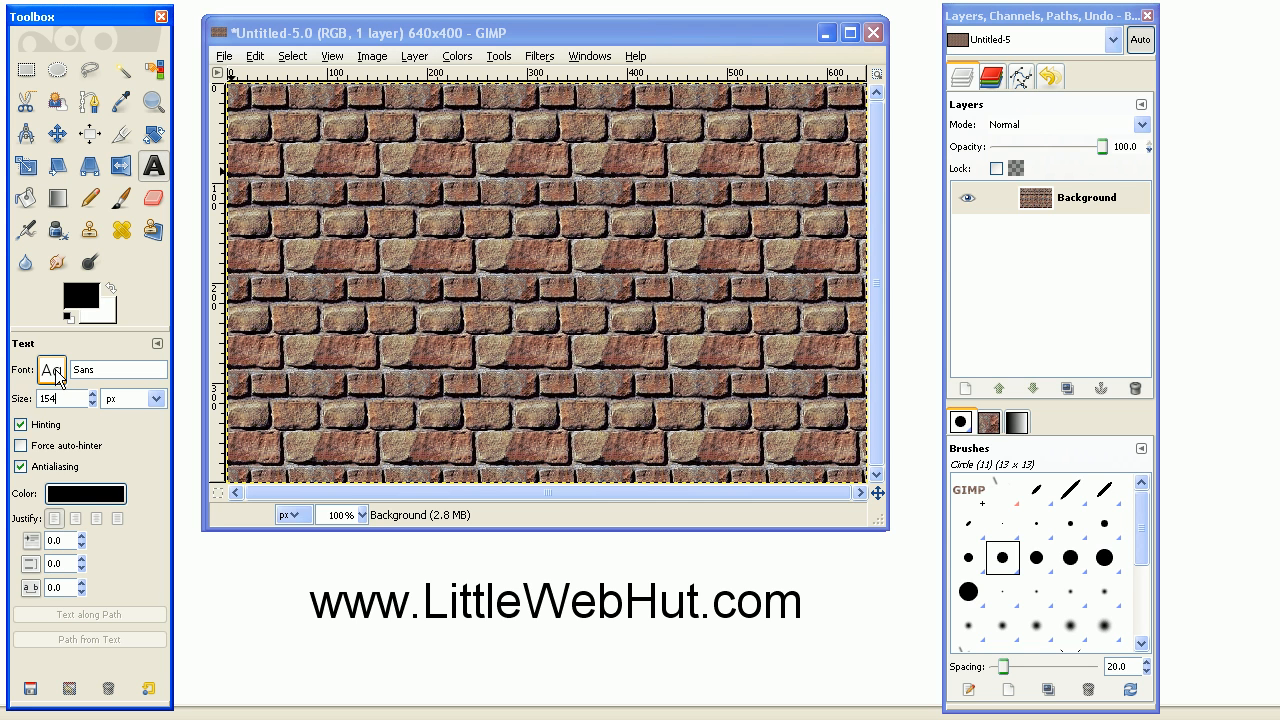
pyautogui.click(51, 370)
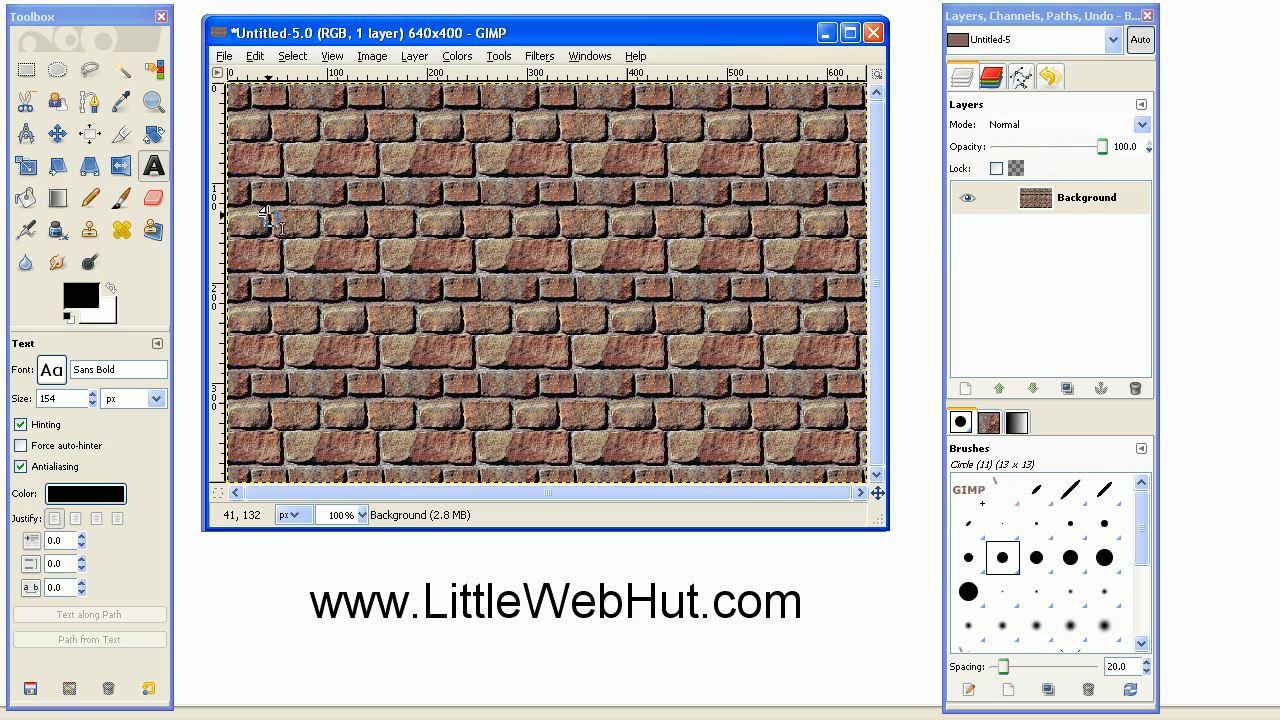
pyautogui.click(267, 225)
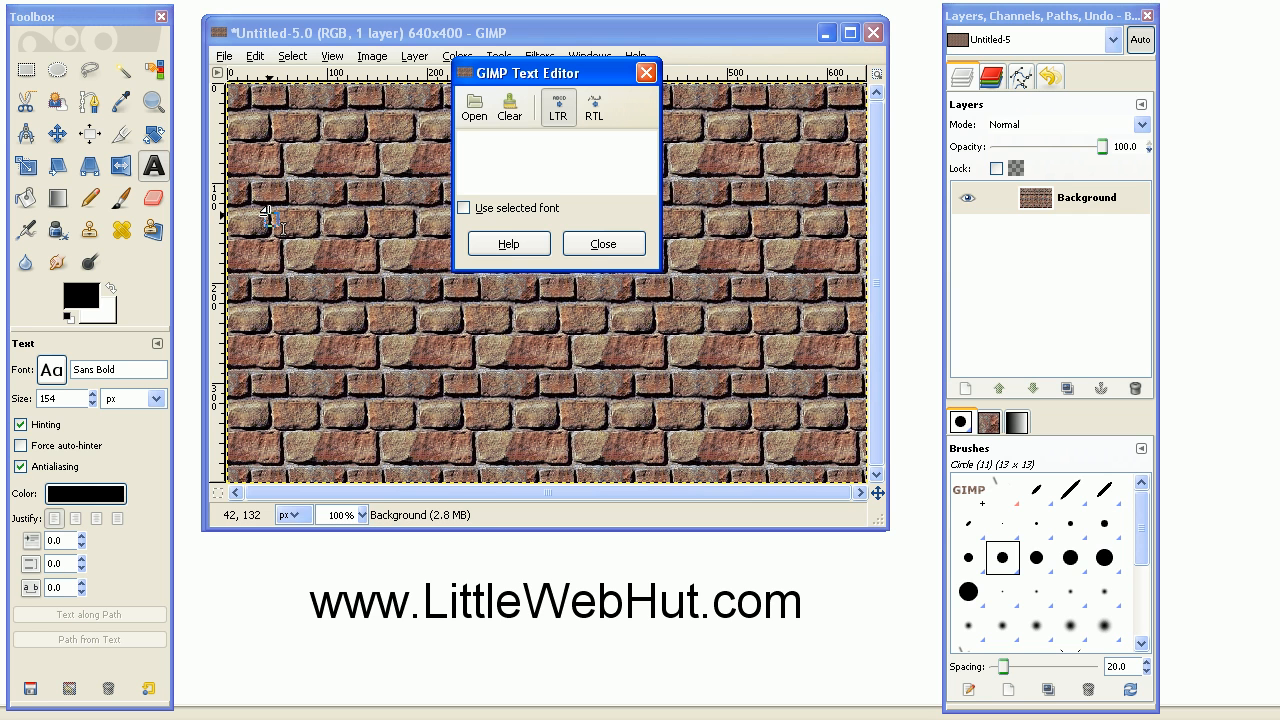
pyautogui.write('G')
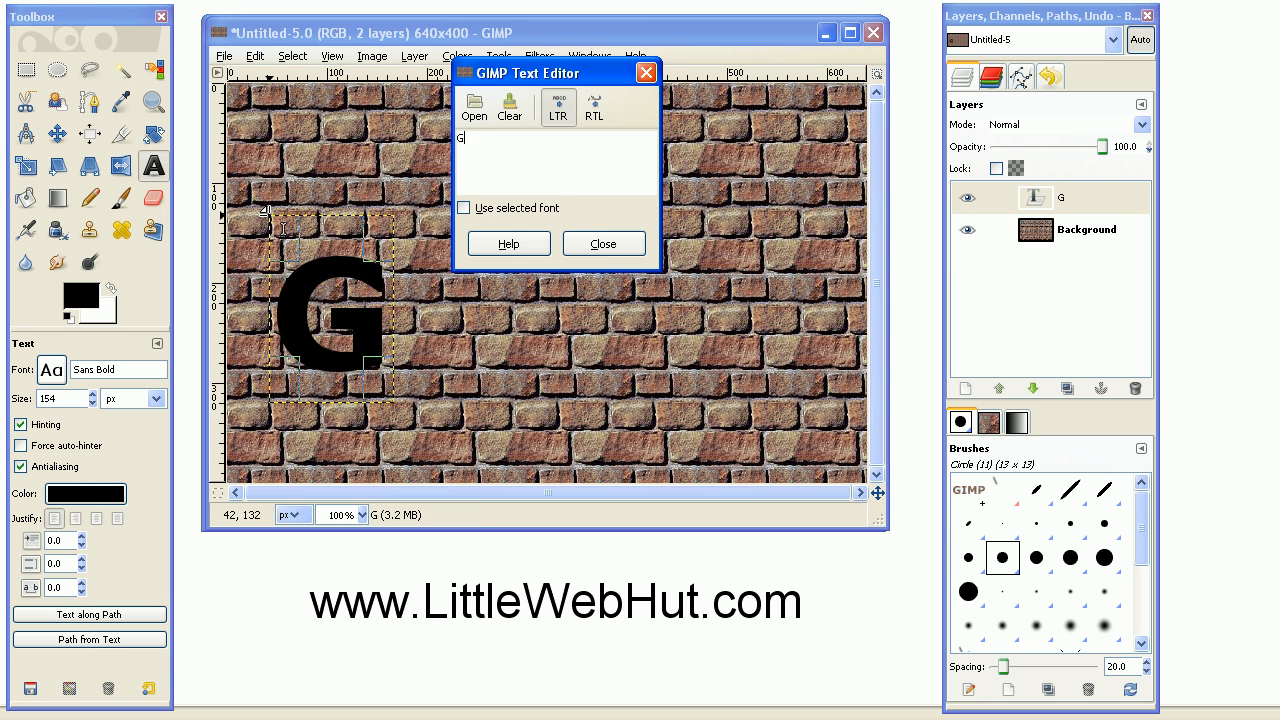
pyautogui.write('IMP')
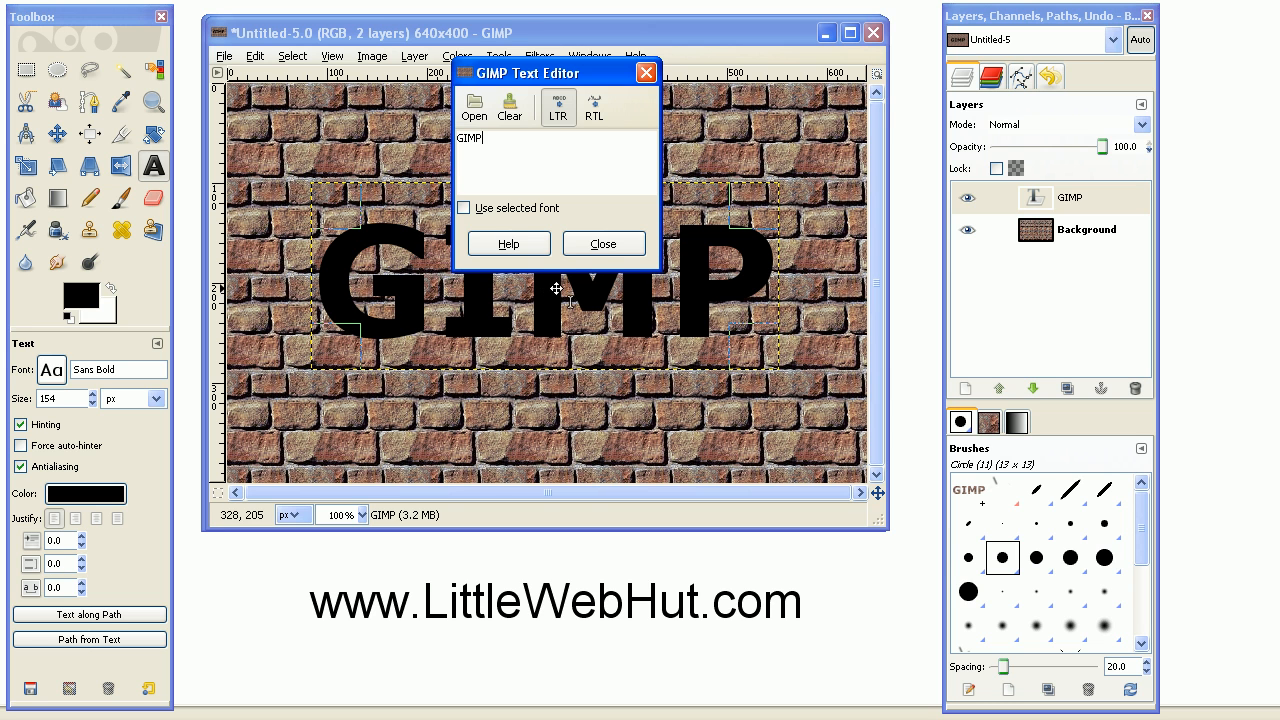
pyautogui.click(603, 243)
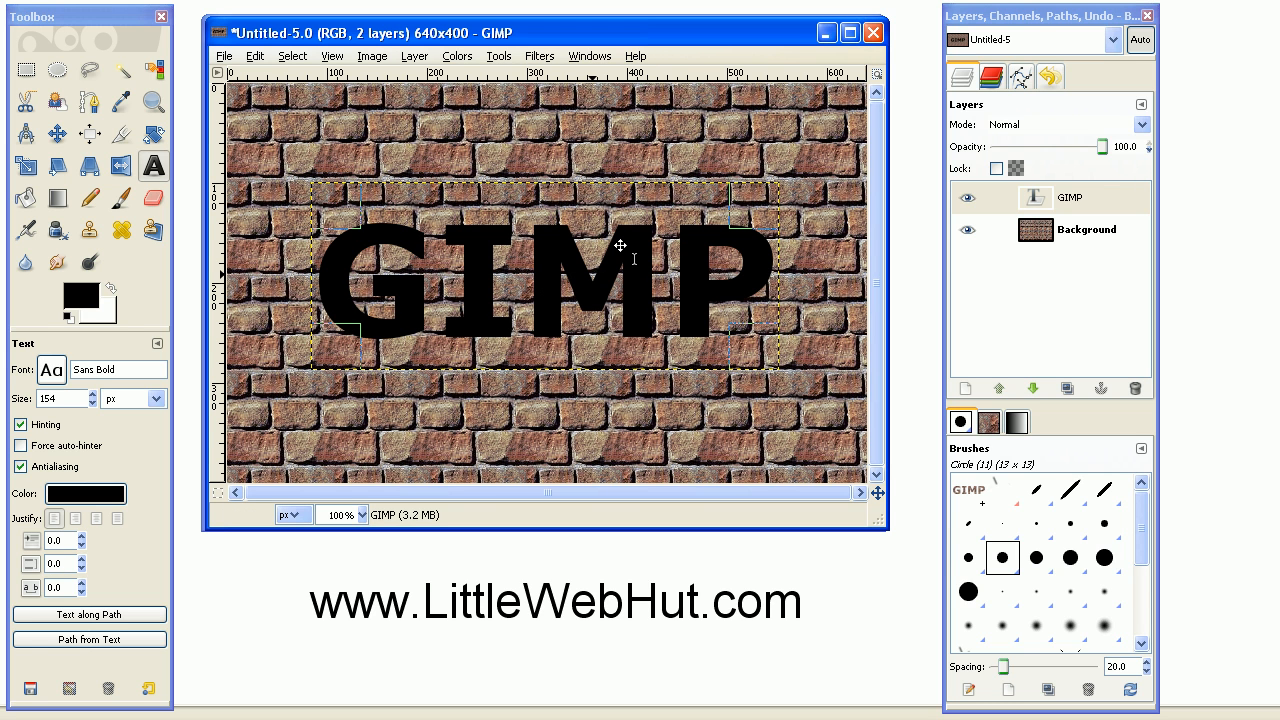
pyautogui.moveTo(620, 247)
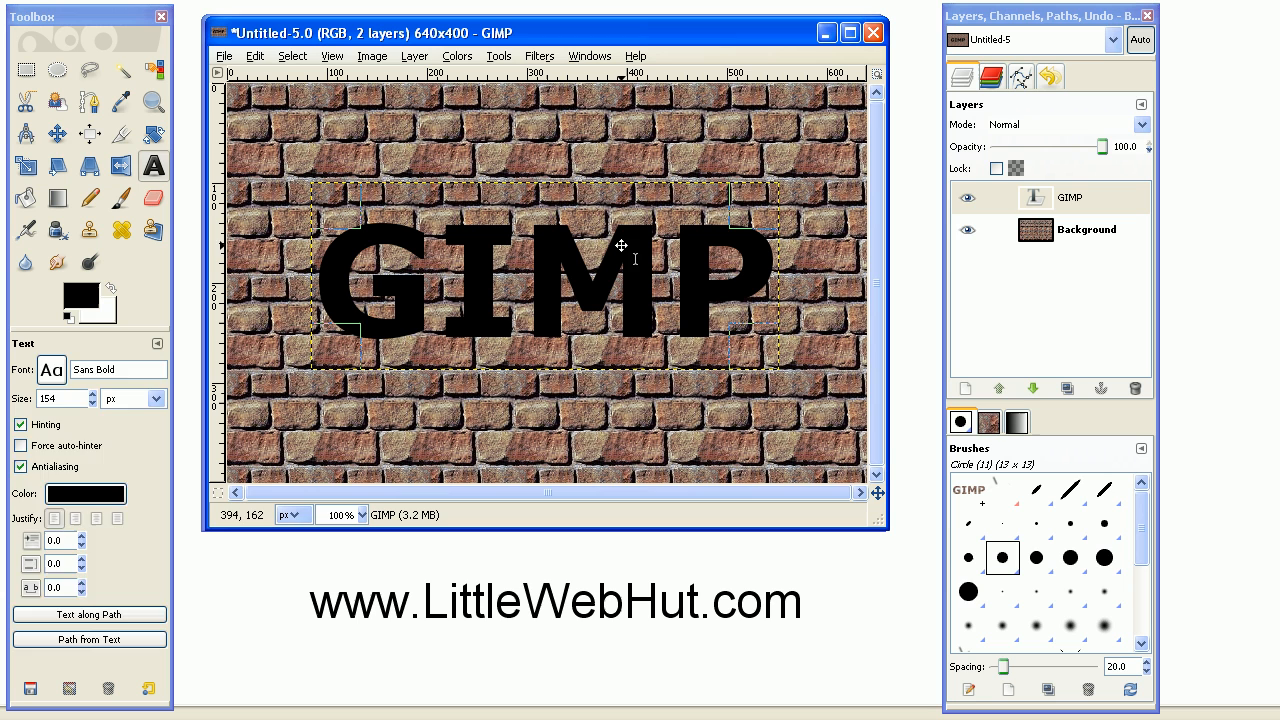
# Turn the GIMP text layer's letter shapes into a selection with Alpha to Selection.
pyautogui.click(57, 133)
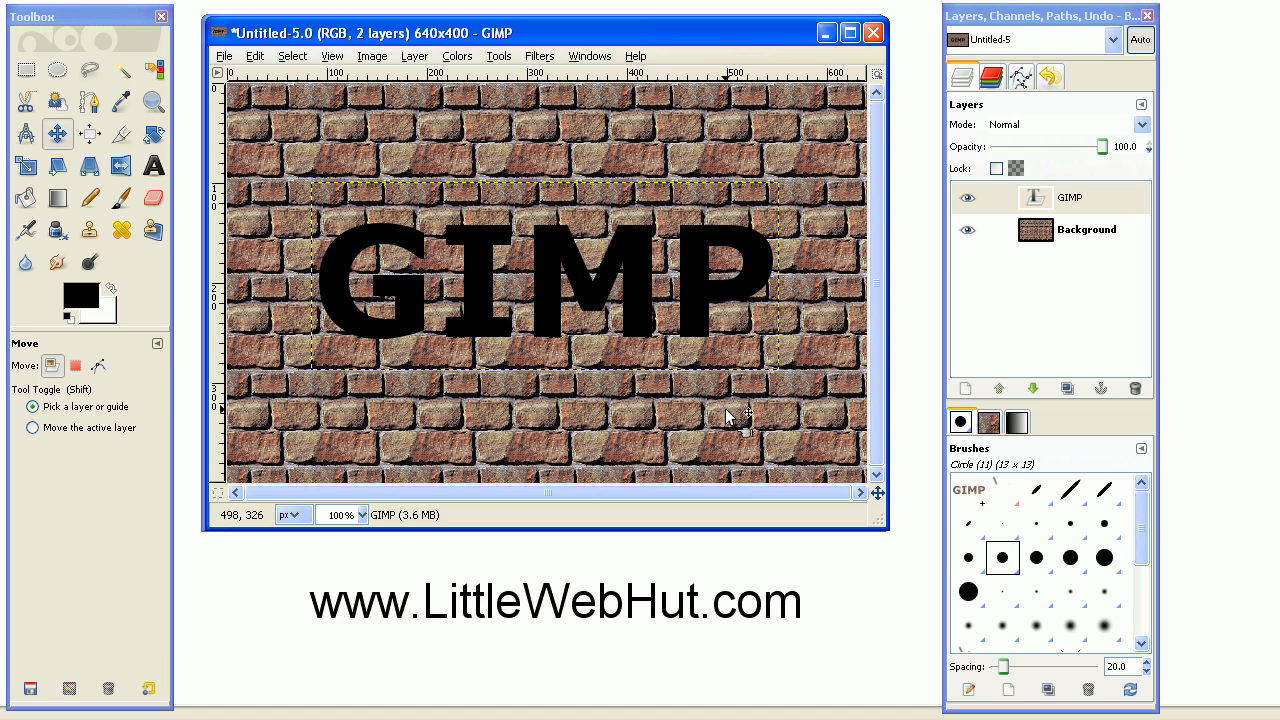
pyautogui.moveTo(810, 325)
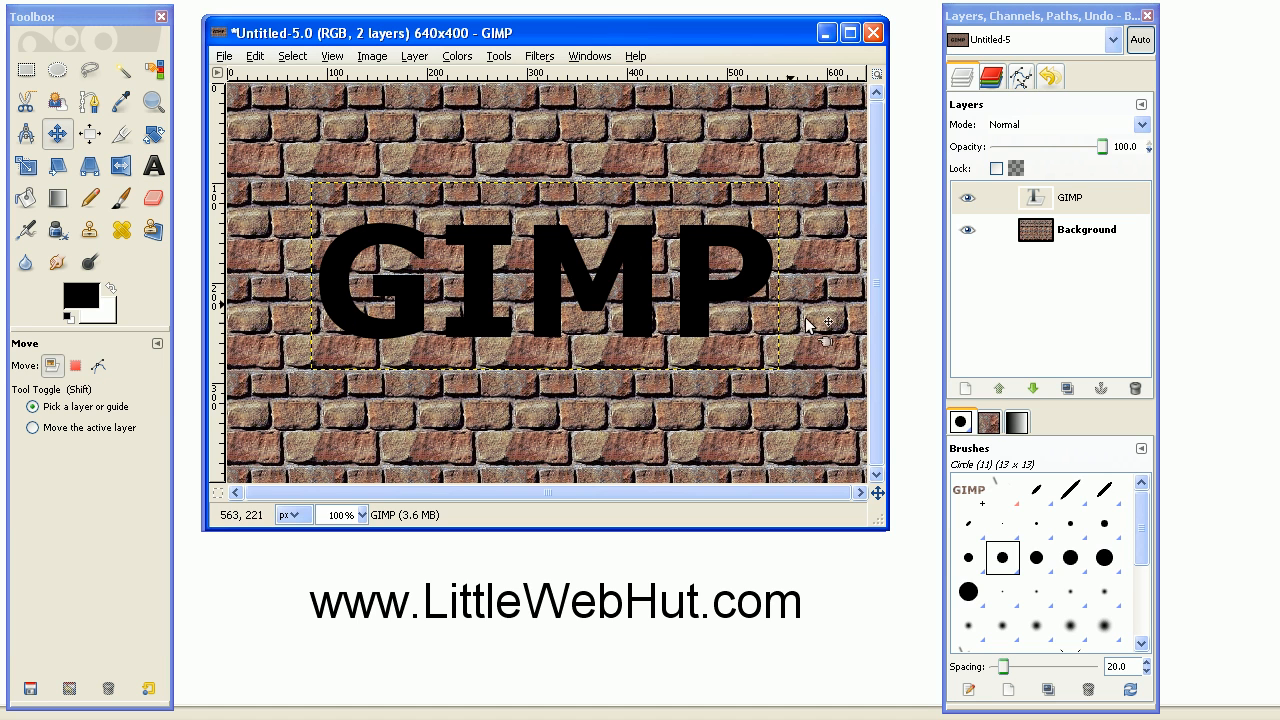
pyautogui.moveTo(687, 292)
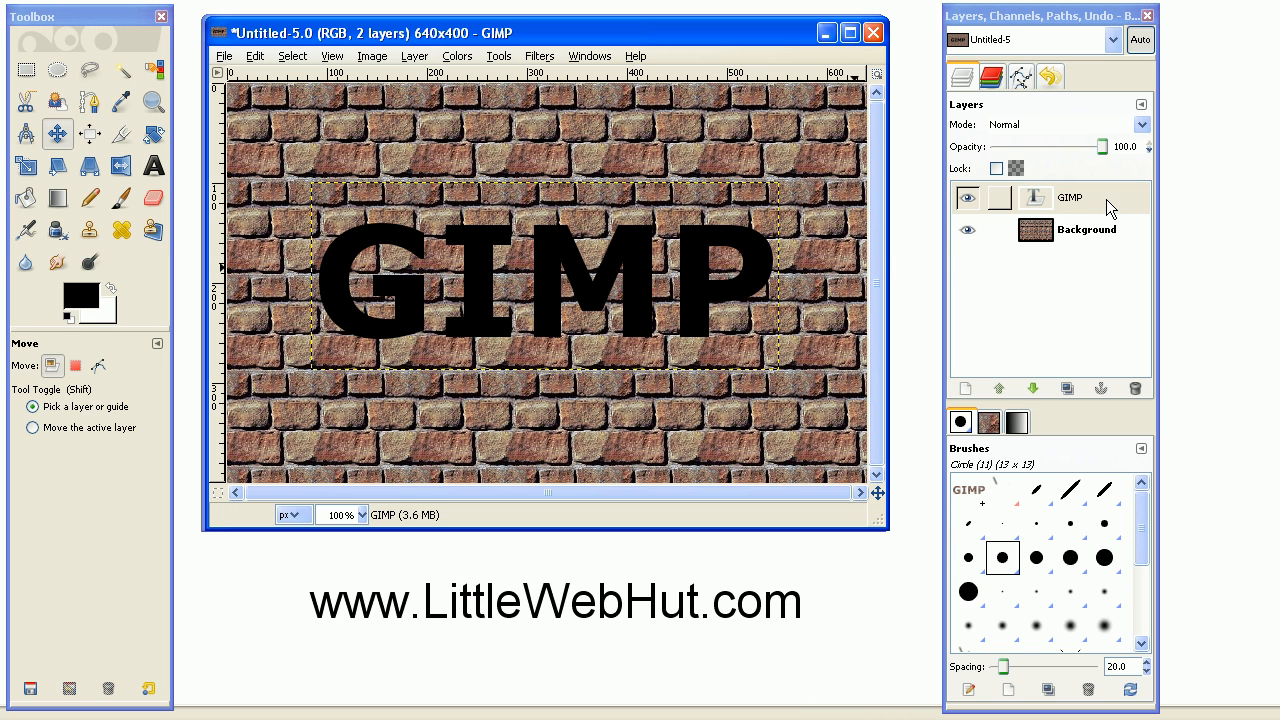
pyautogui.moveTo(1118, 207)
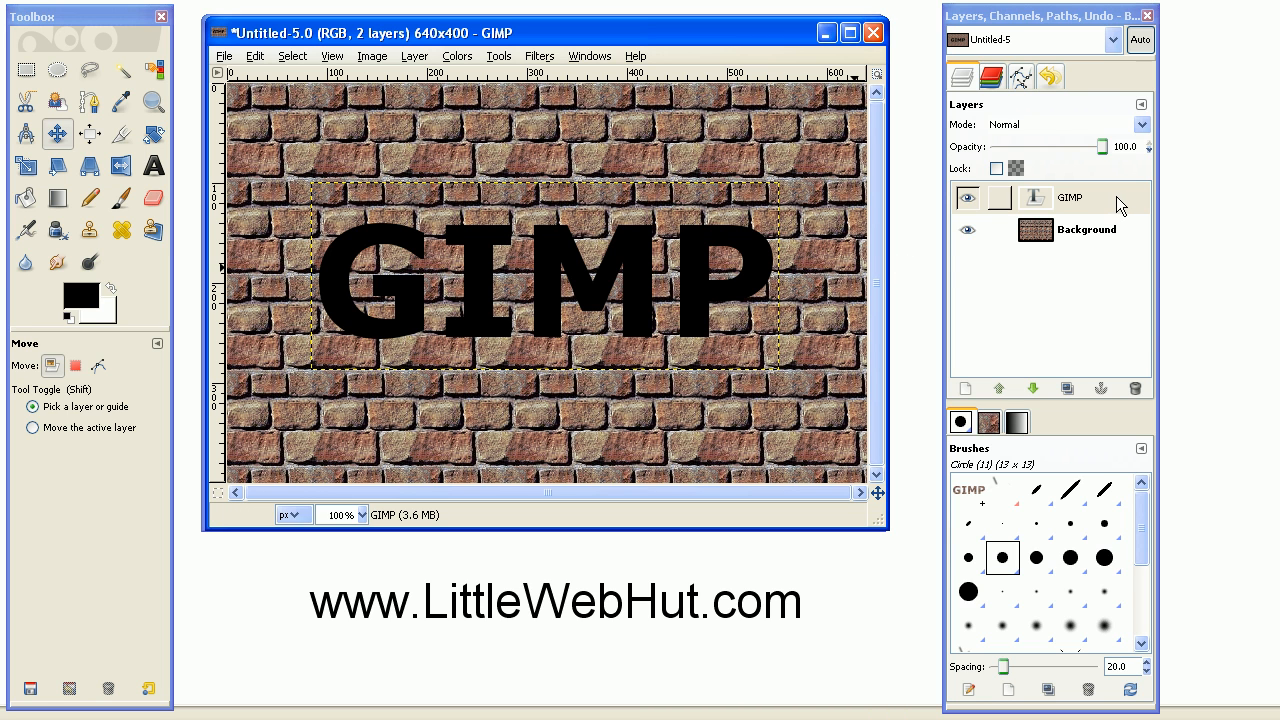
pyautogui.rightClick(1070, 197)
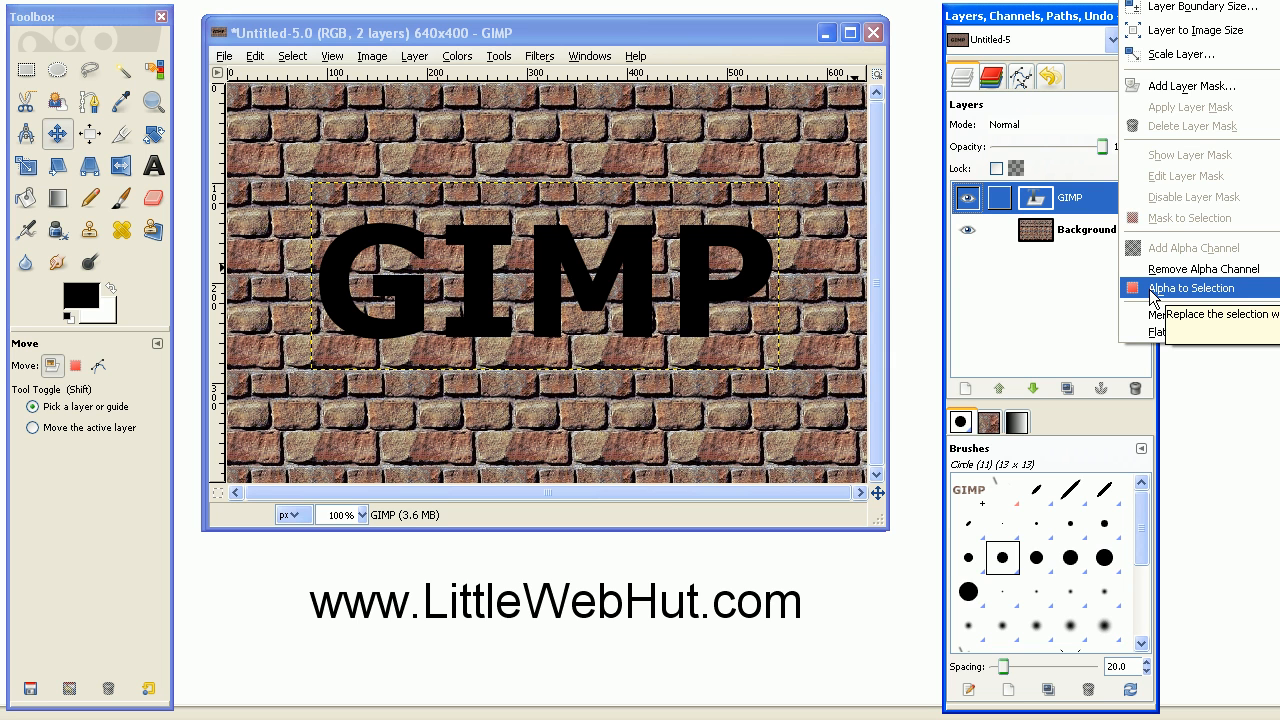
pyautogui.click(1186, 288)
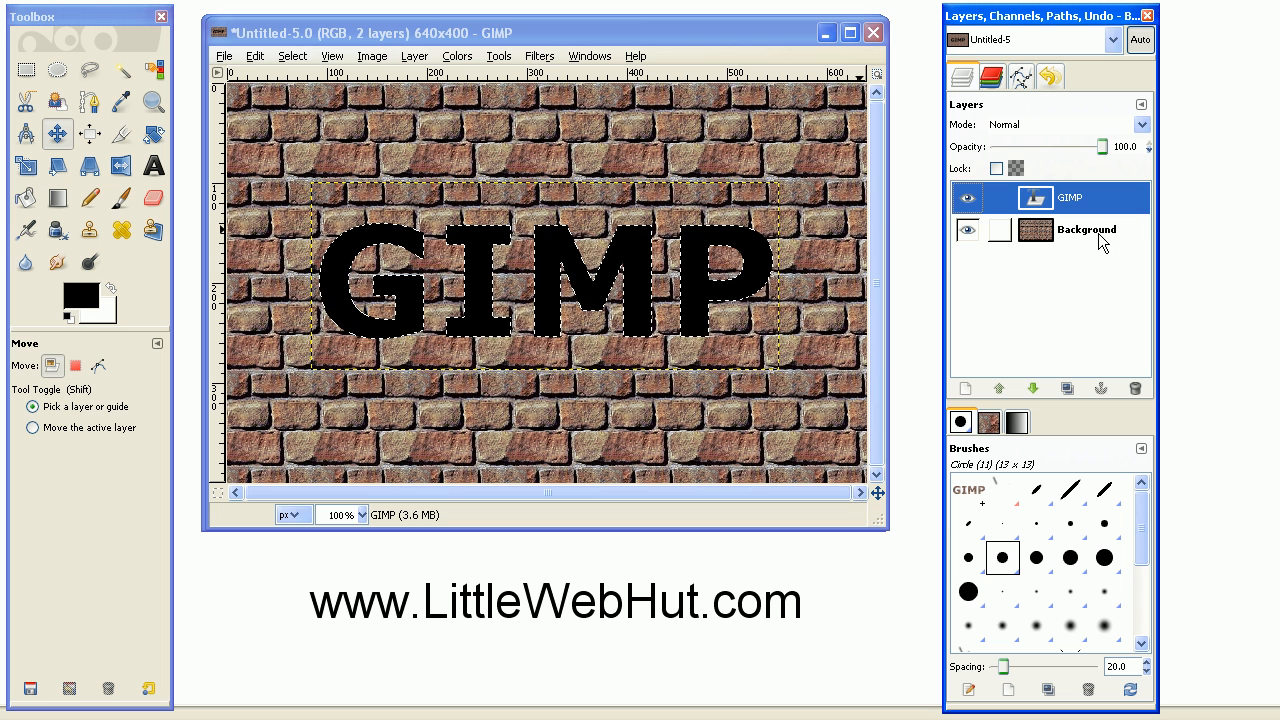
# Copy the brick texture inside the letter selection from the Background layer.
pyautogui.click(1085, 229)
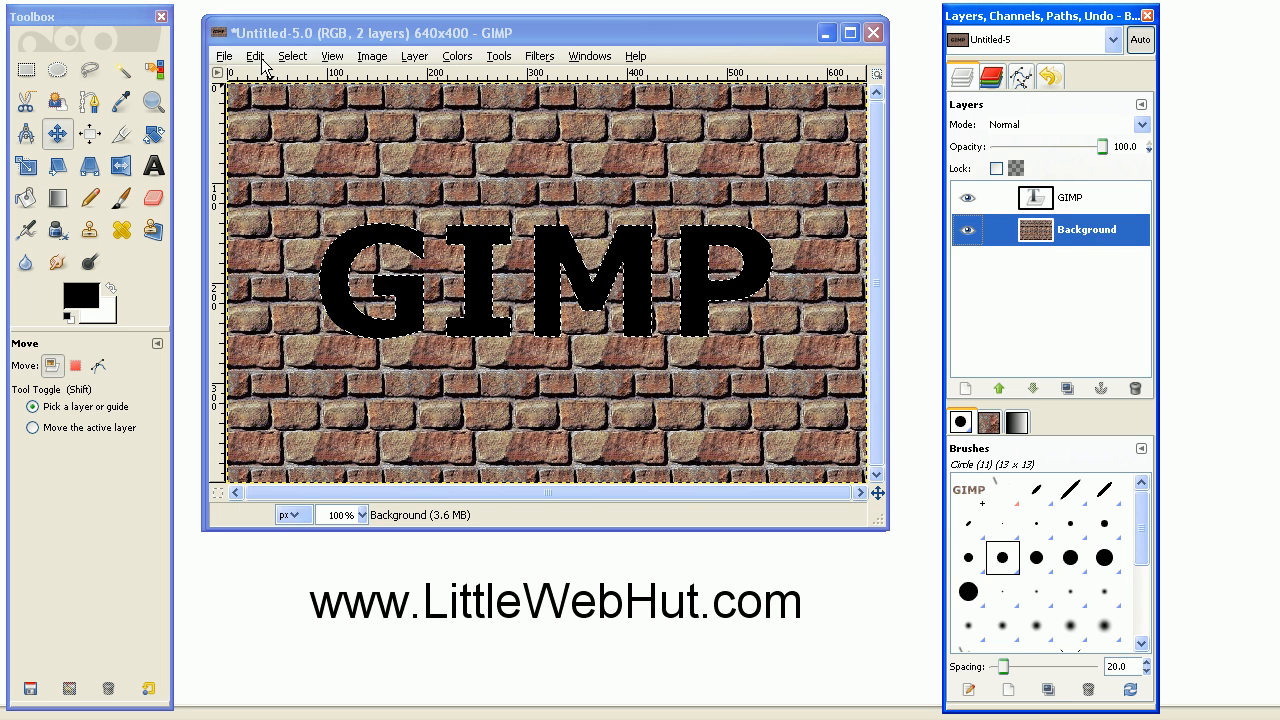
pyautogui.click(255, 55)
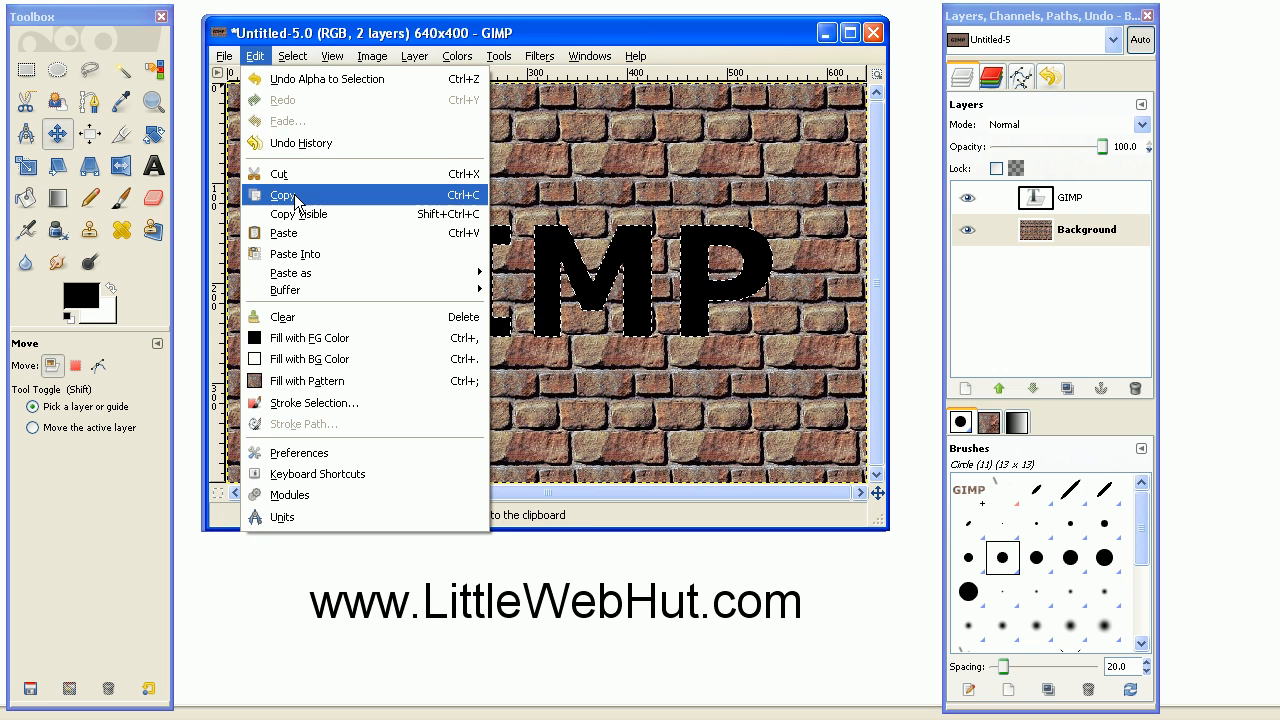
pyautogui.click(281, 195)
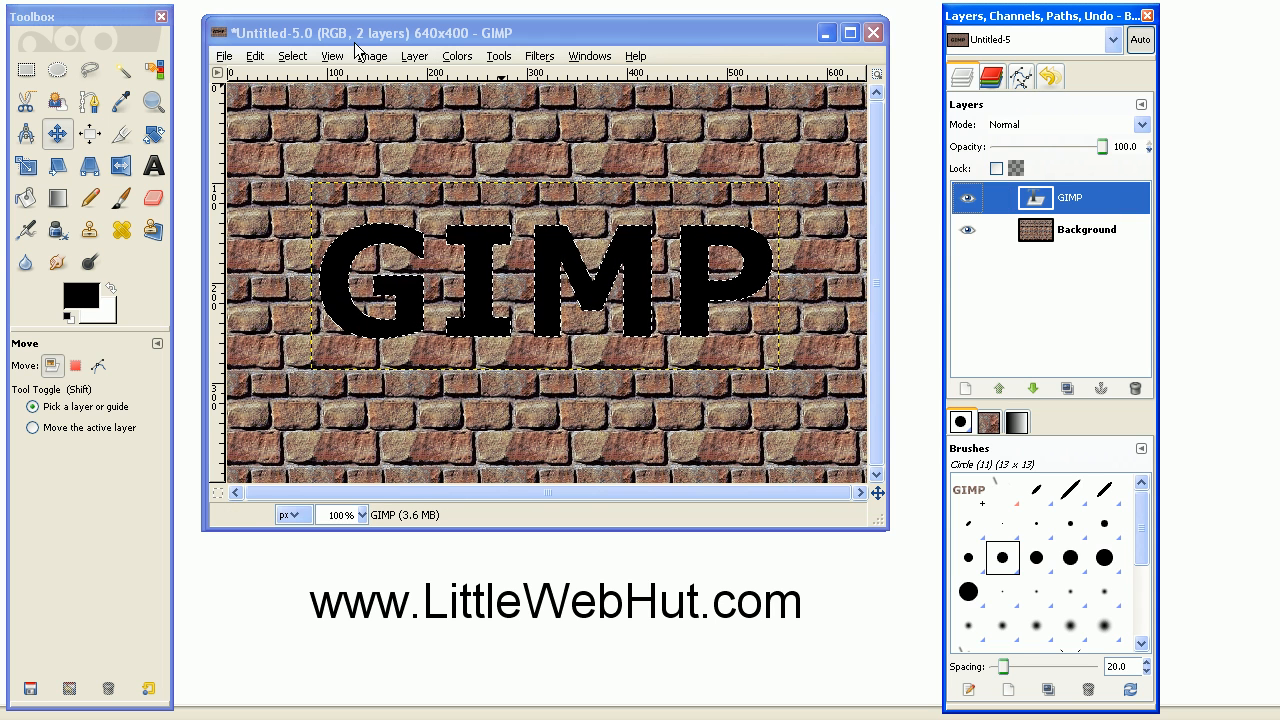
# Paste the brick letters, align them over the text, and toggle layer visibility to check.
pyautogui.click(255, 55)
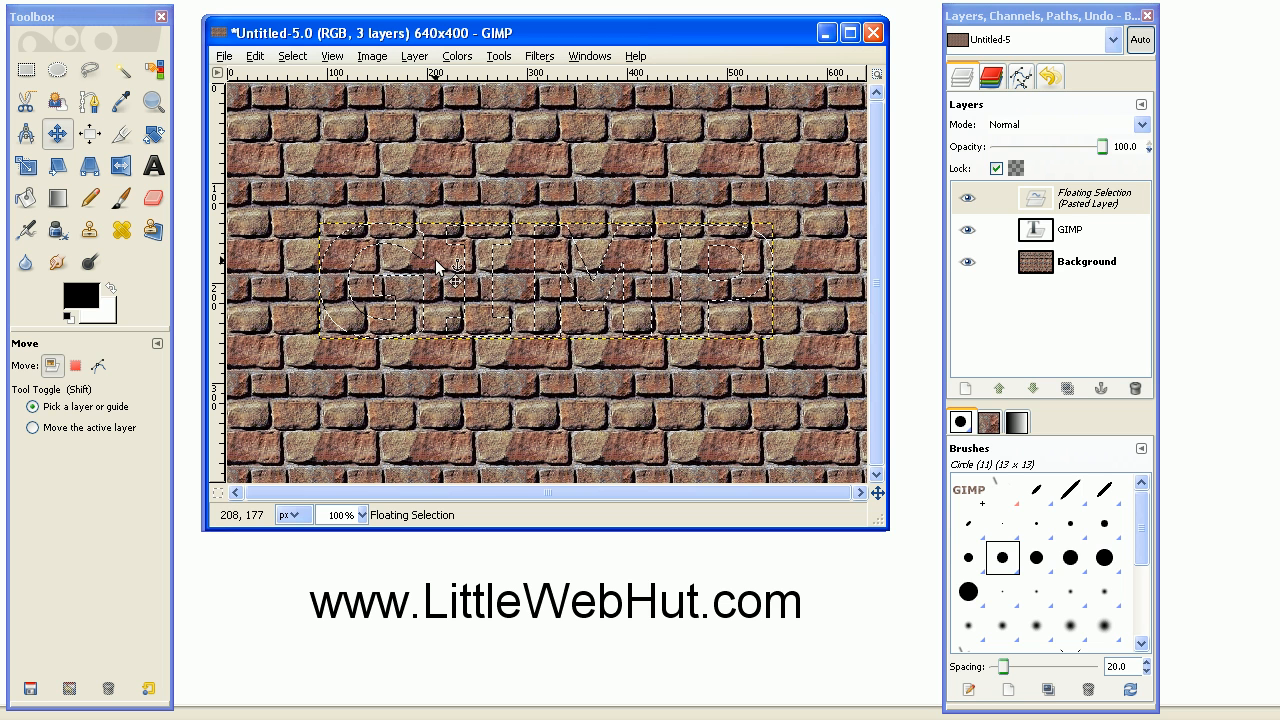
pyautogui.moveTo(435, 267); pyautogui.dragTo(545, 290)
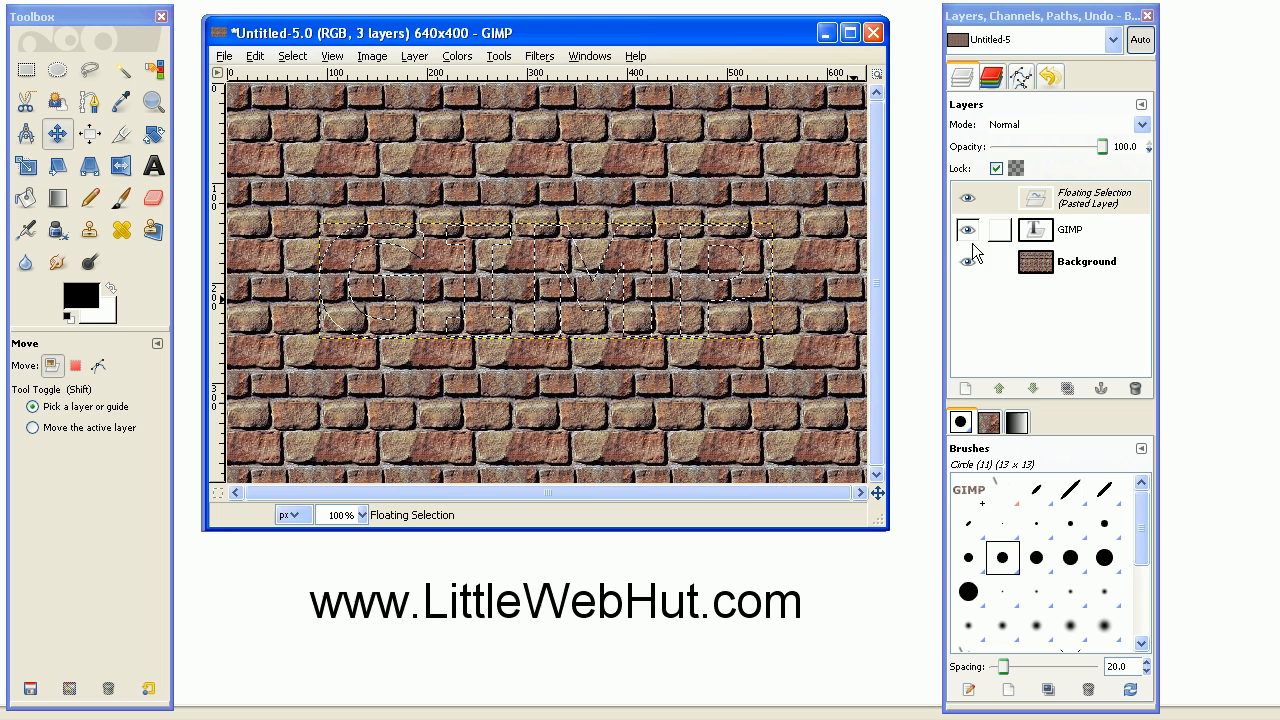
pyautogui.click(966, 271)
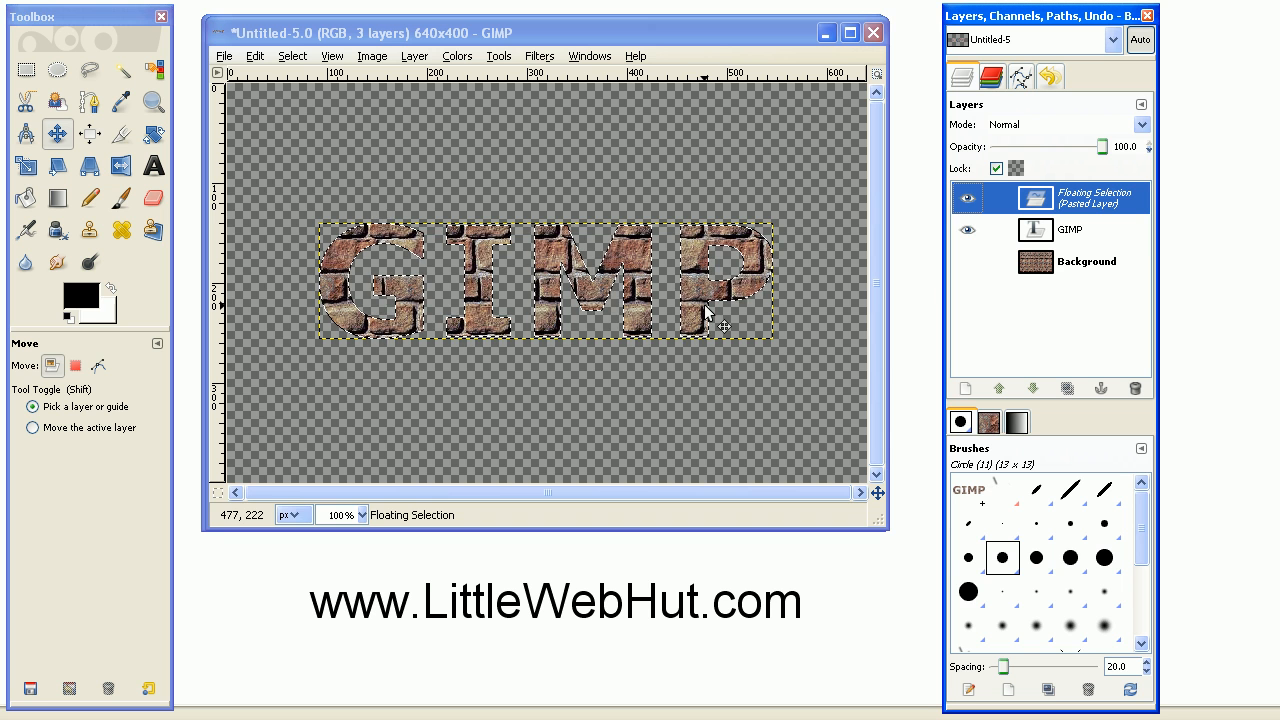
pyautogui.click(967, 261)
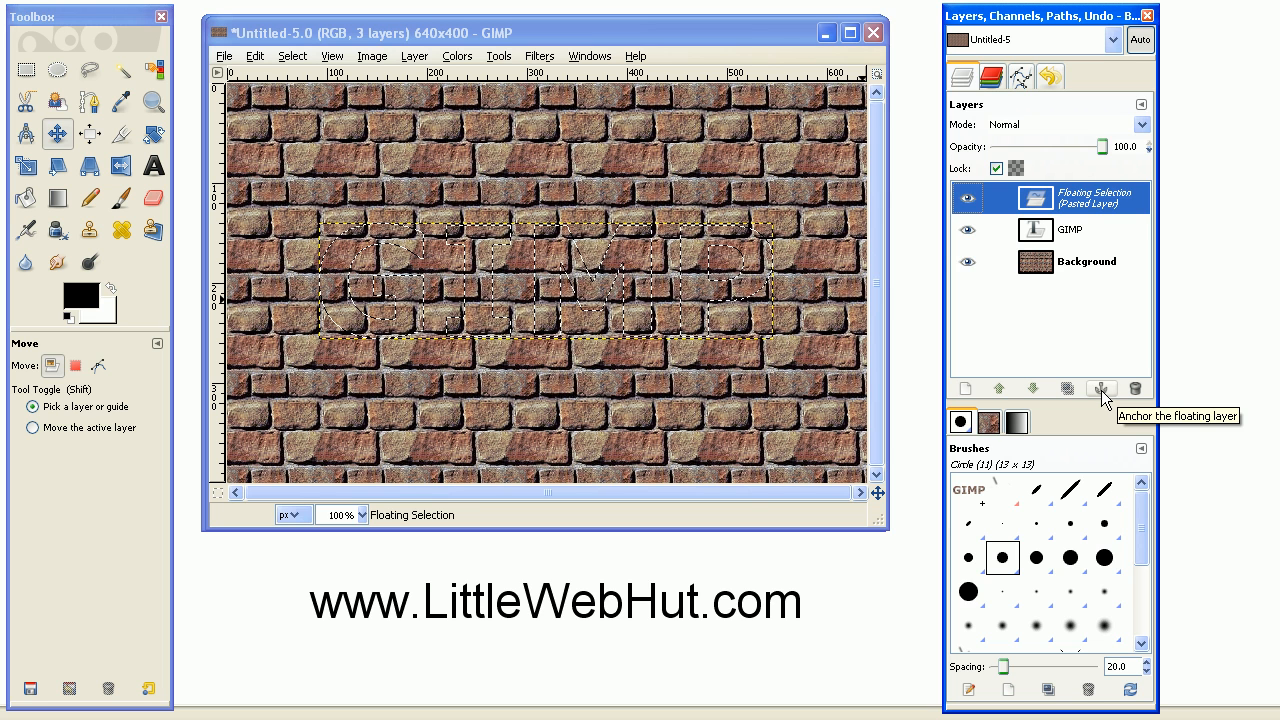
# Anchor the floating brick letters onto the GIMP text layer.
pyautogui.click(1101, 388)
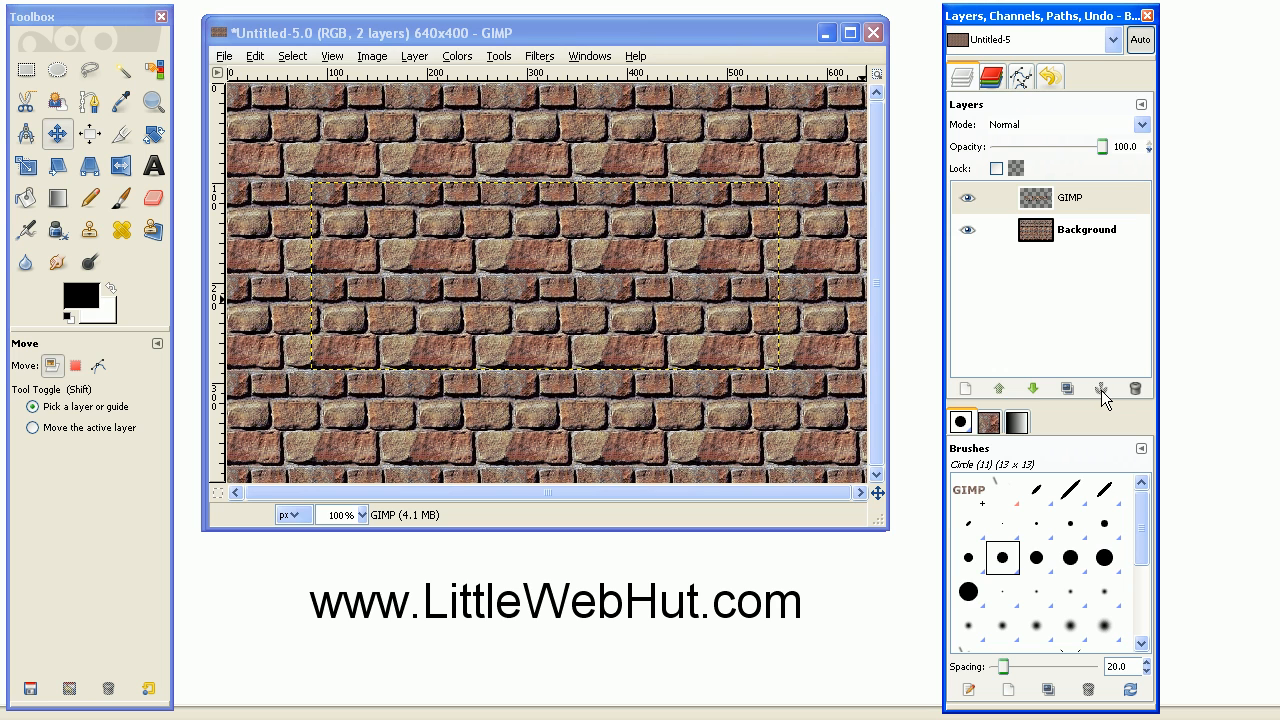
pyautogui.moveTo(963, 373)
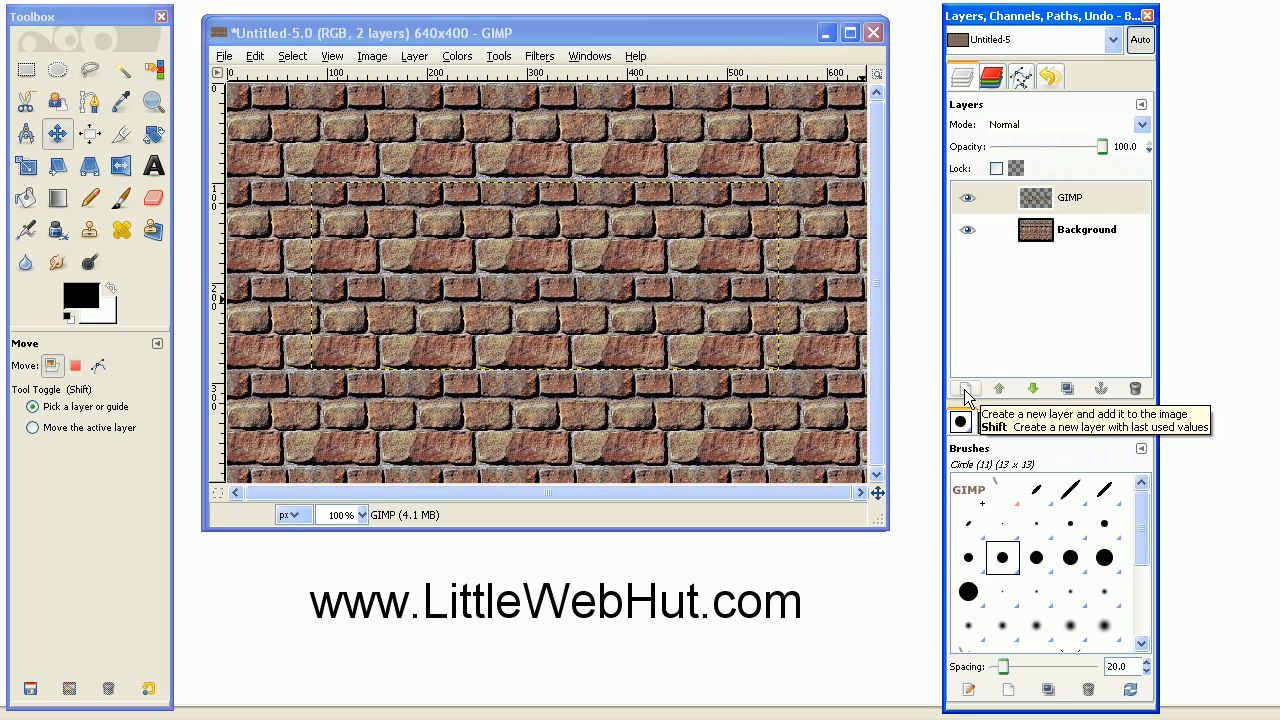
# Open the New Layer dialog for a 640×400 transparent layer.
pyautogui.click(966, 388)
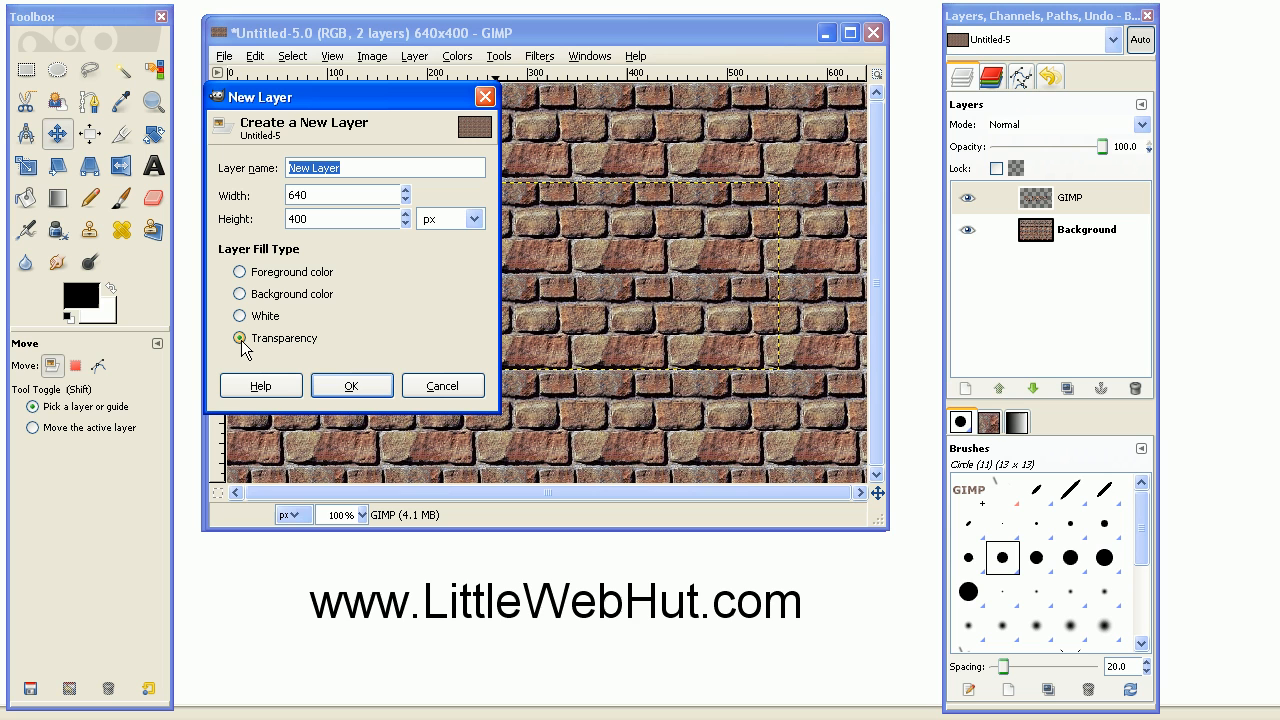
pyautogui.moveTo(266, 346)
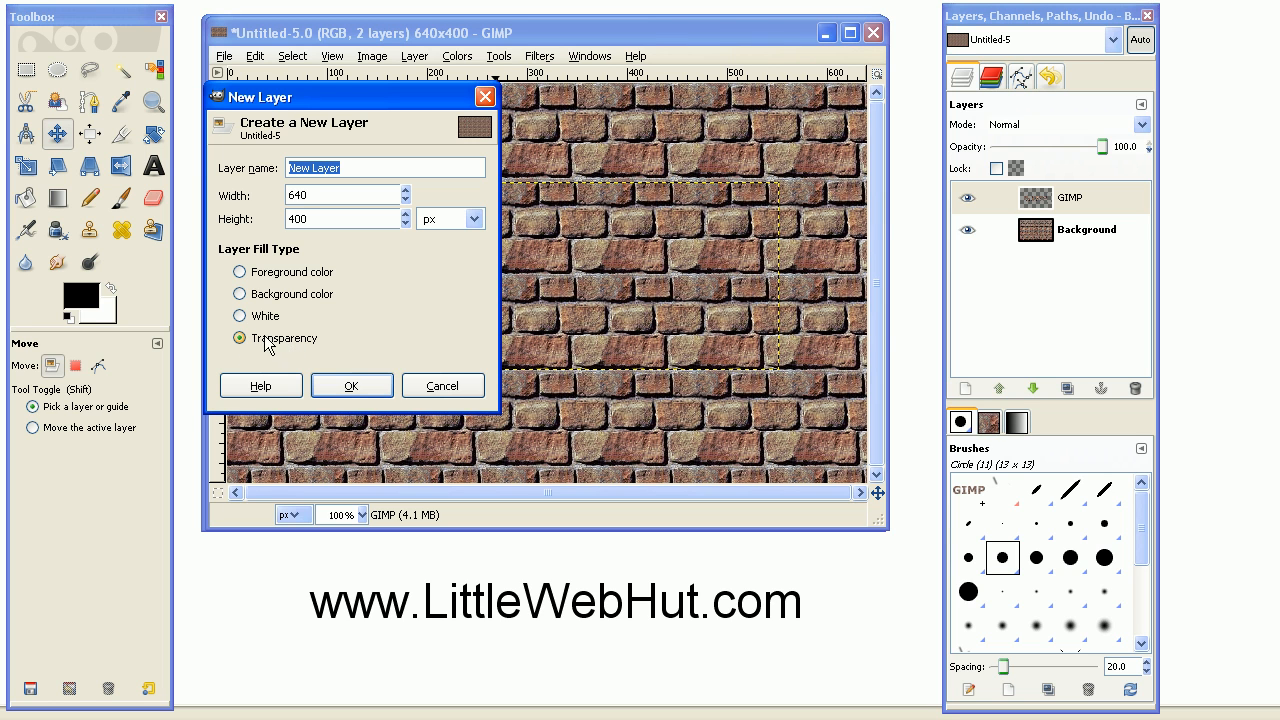
pyautogui.moveTo(280, 353)
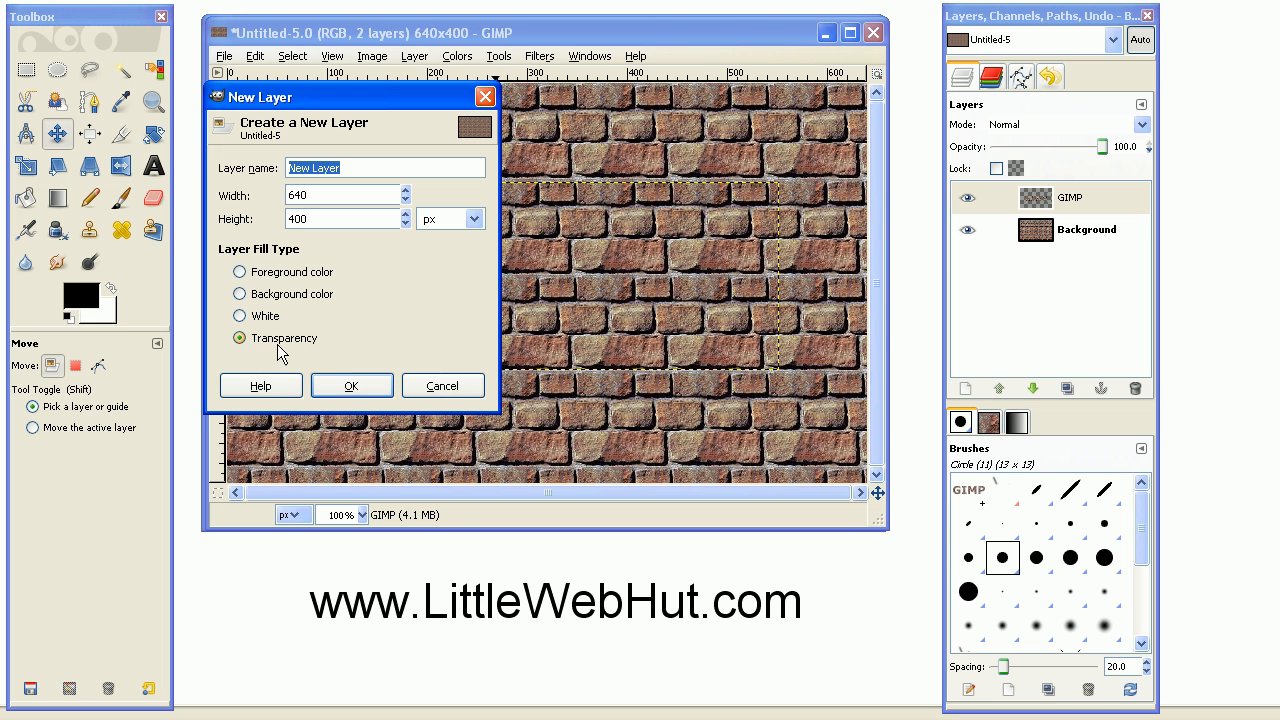
# Add the transparent New Layer, load the GIMP text's alpha as selection, and make New Layer active.
pyautogui.click(351, 385)
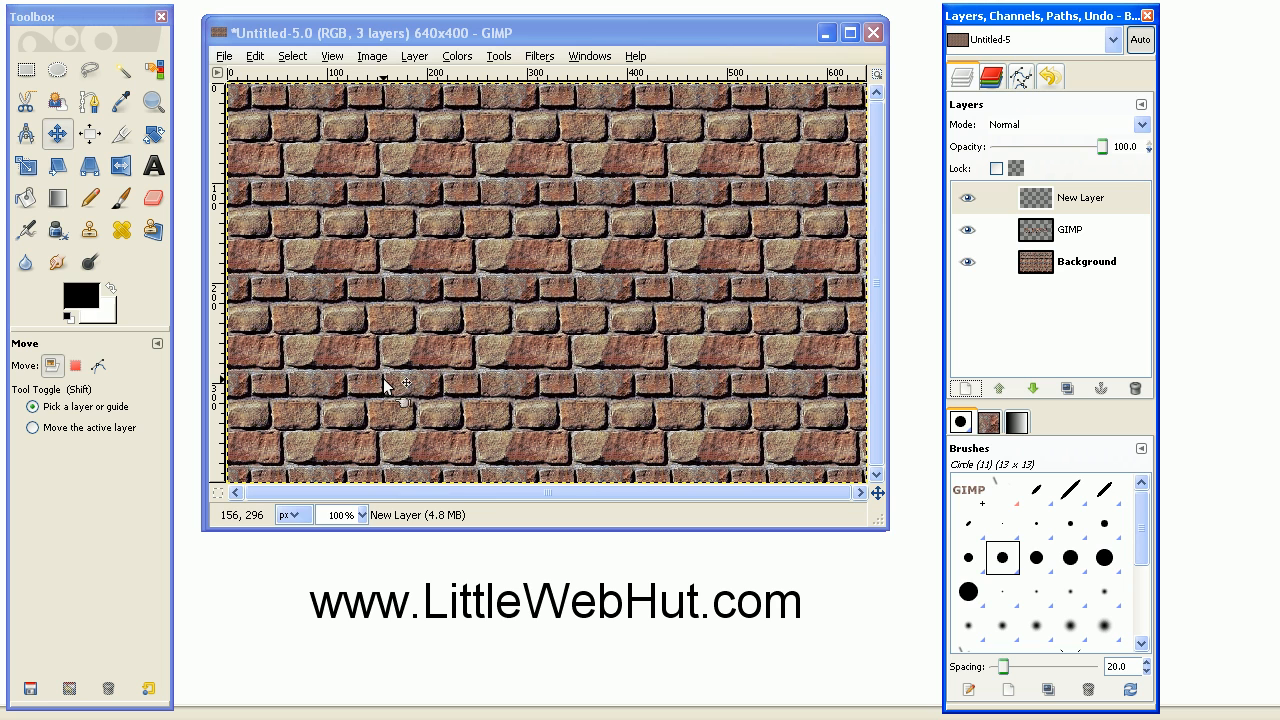
pyautogui.moveTo(410, 382)
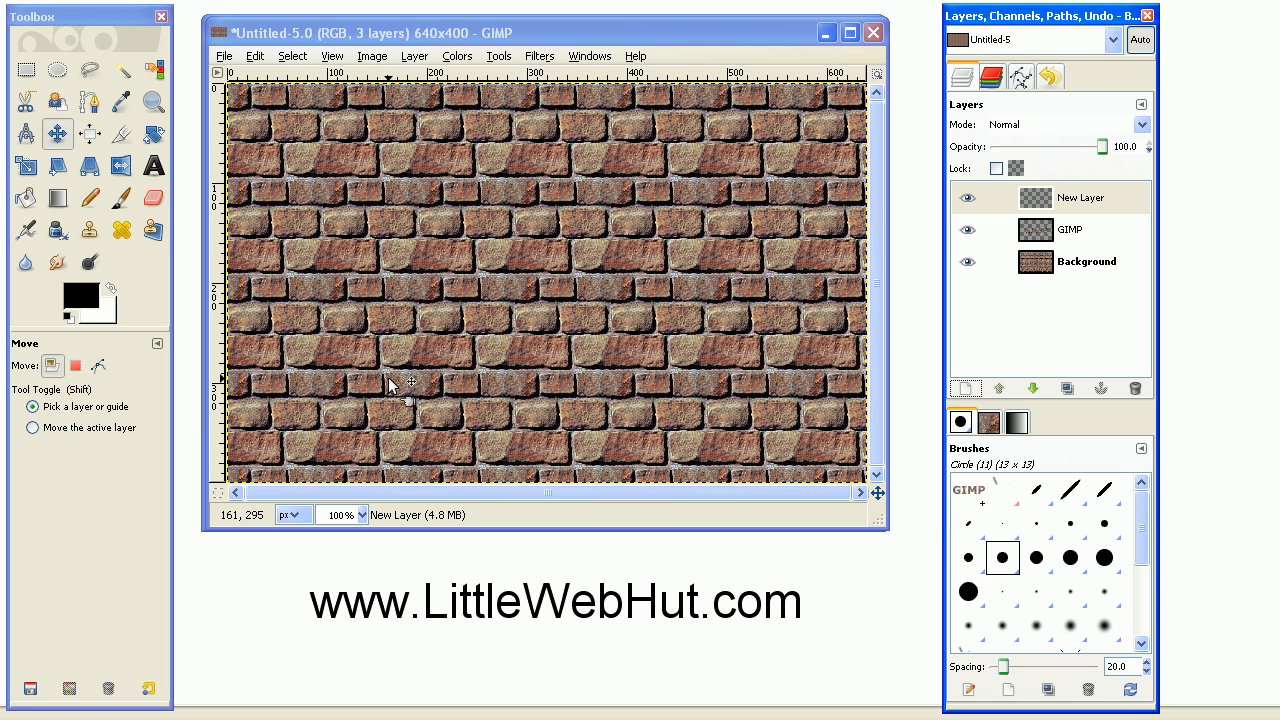
pyautogui.moveTo(940, 245)
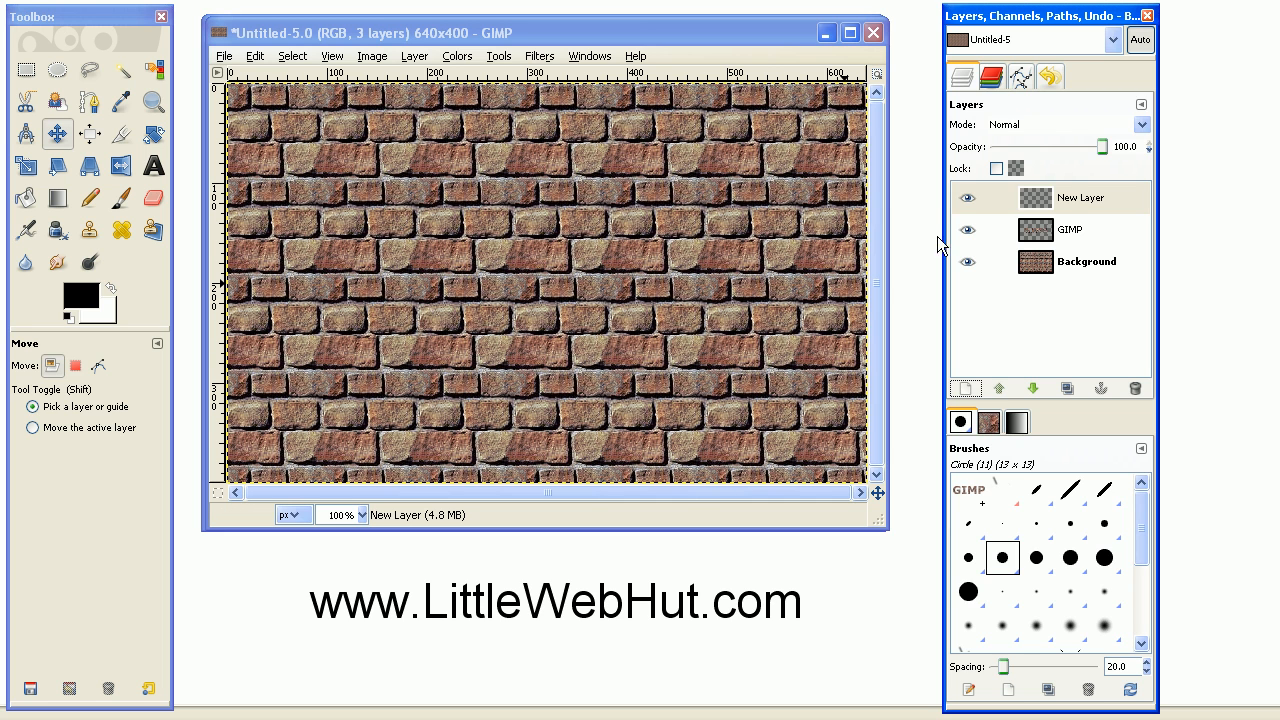
pyautogui.click(1070, 229)
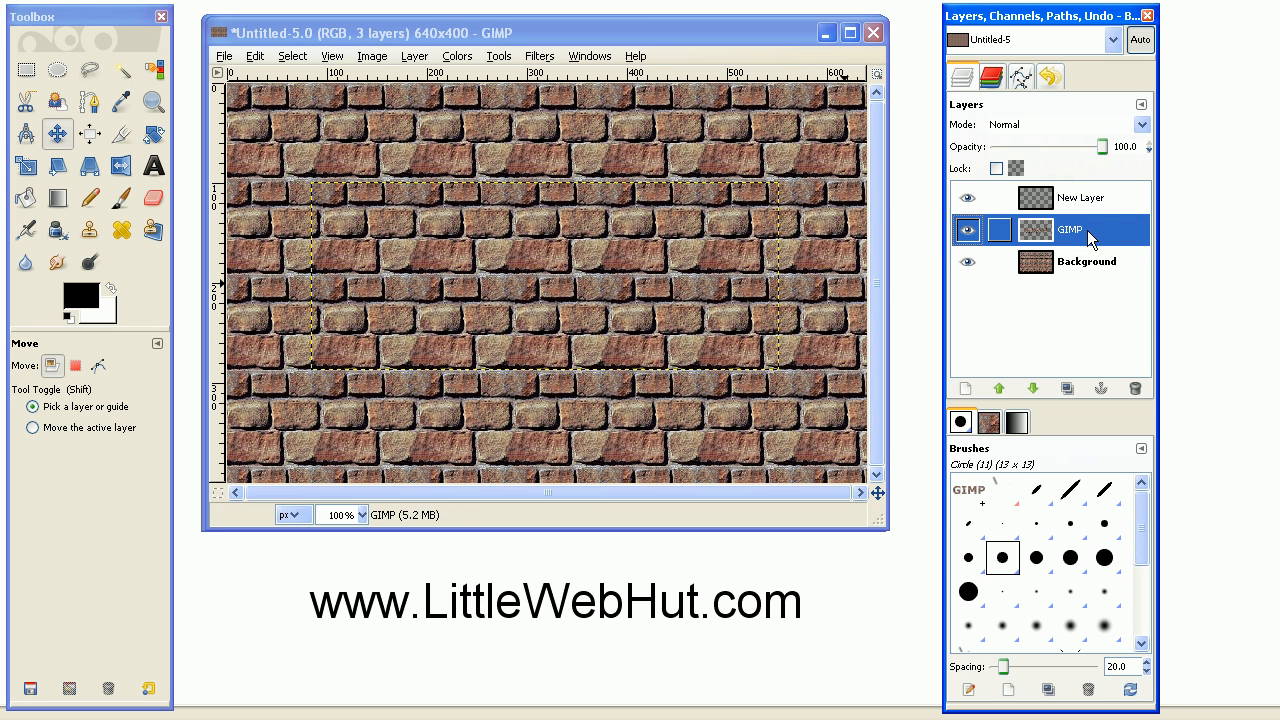
pyautogui.rightClick(1068, 230)
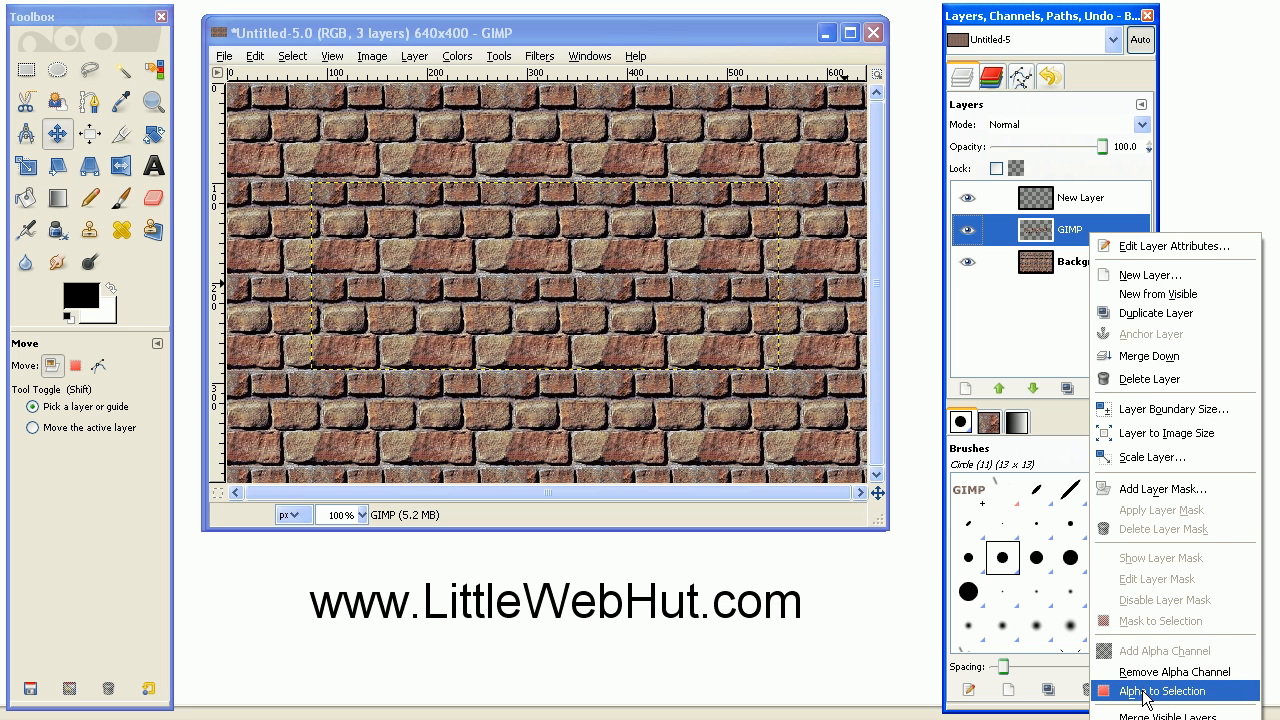
pyautogui.click(1163, 691)
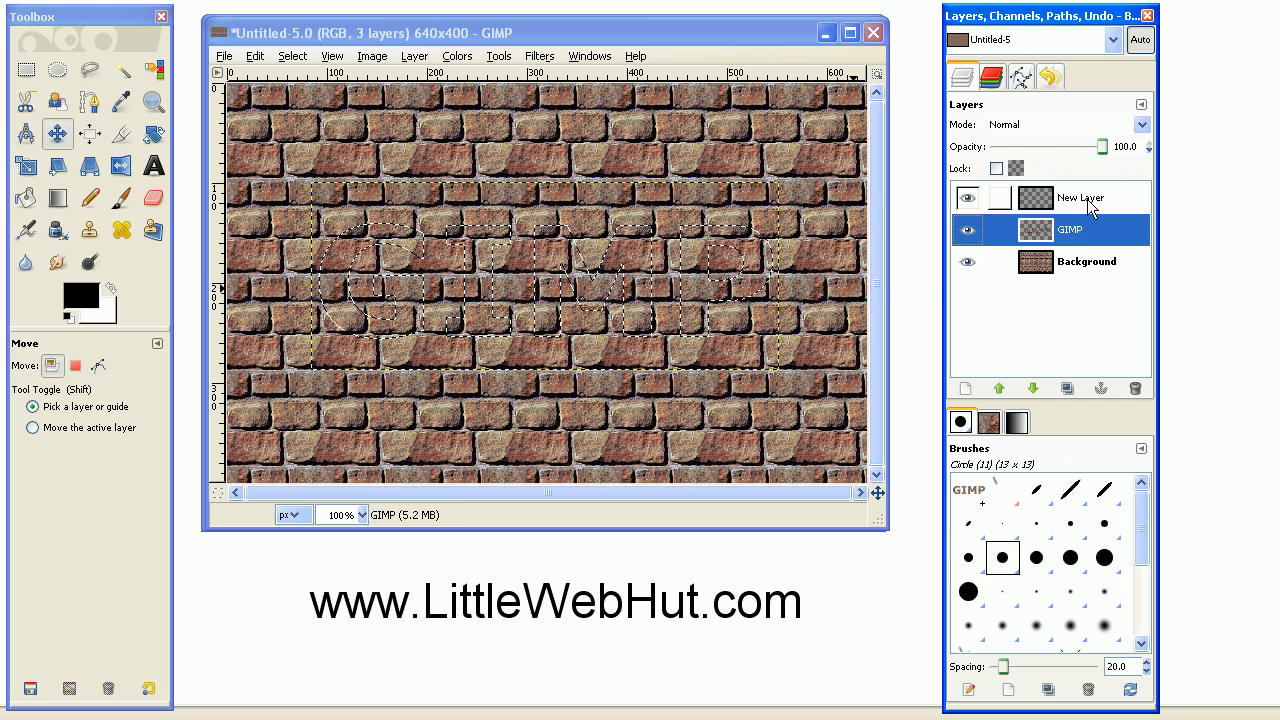
pyautogui.click(1080, 197)
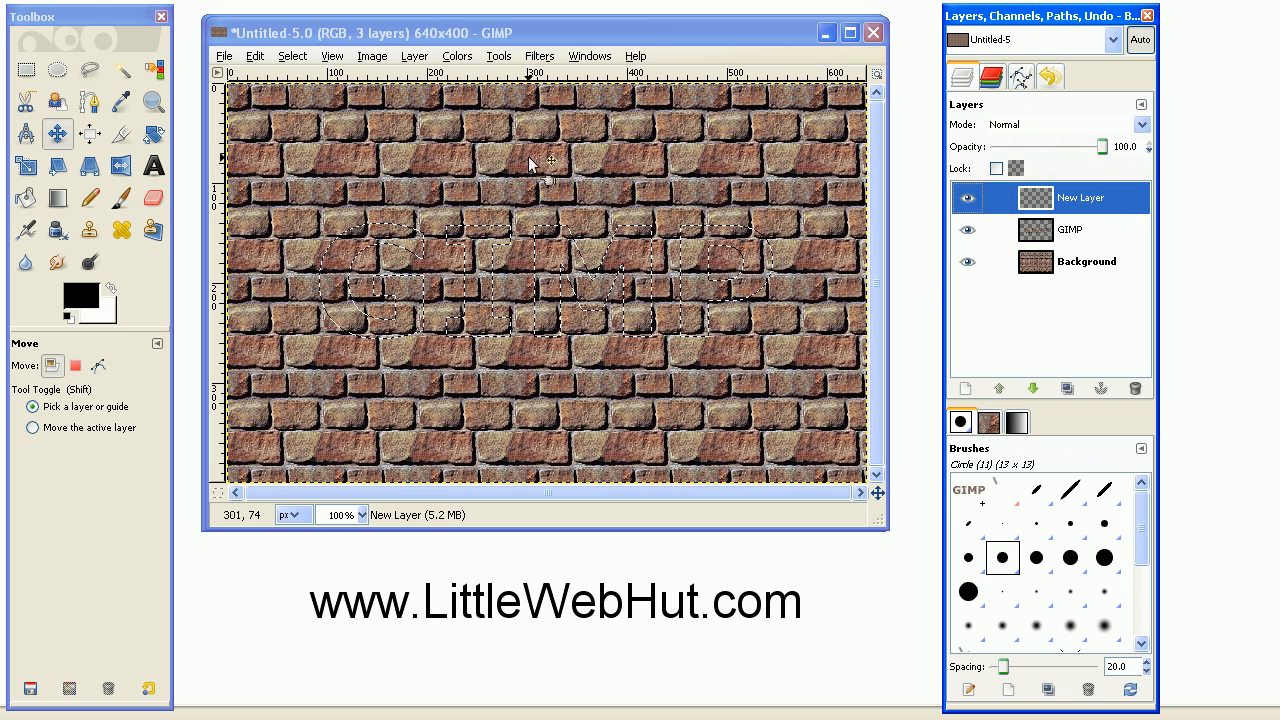
# Grow the letter selection outward by a few pixels with Select > Grow.
pyautogui.click(292, 55)
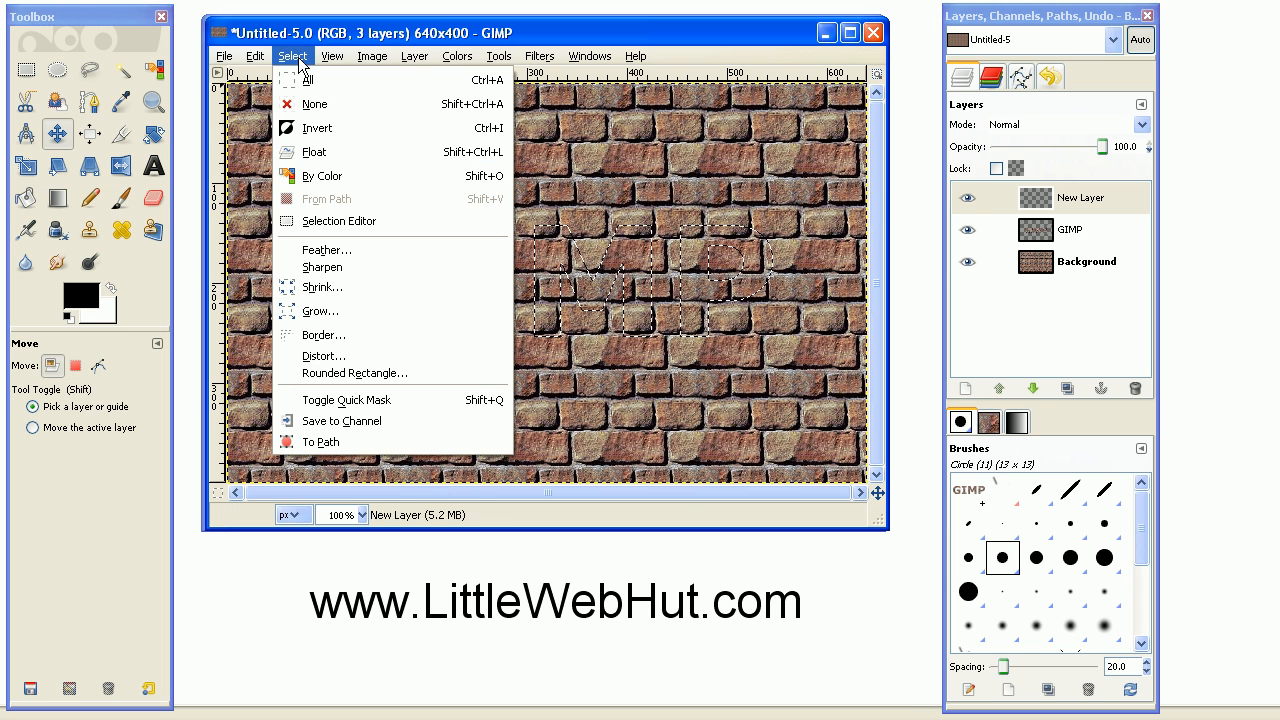
pyautogui.click(321, 311)
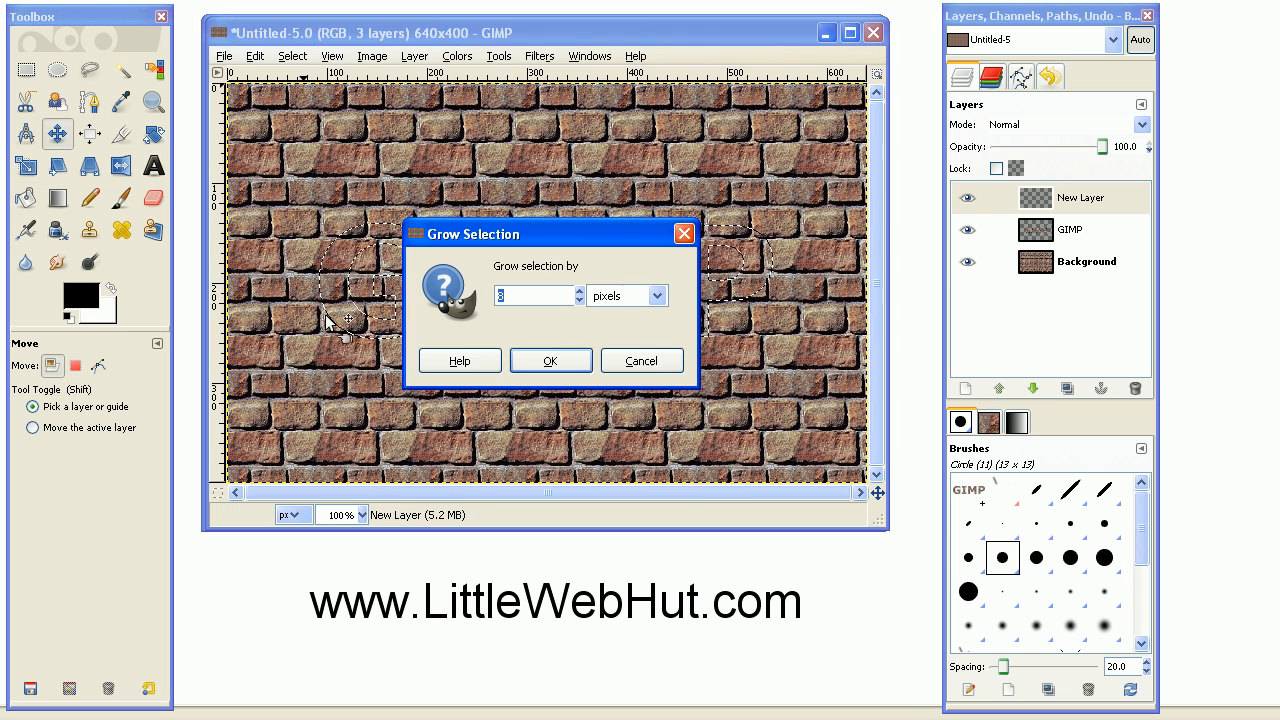
pyautogui.moveTo(337, 322)
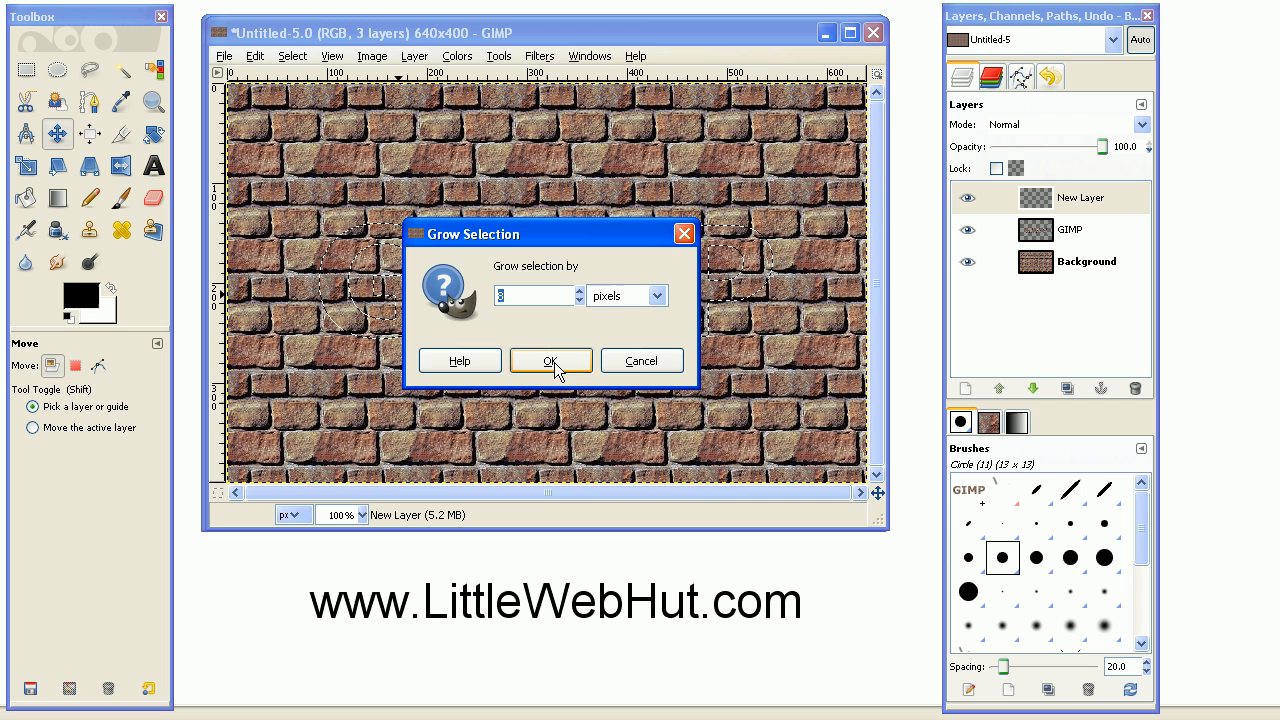
pyautogui.click(550, 360)
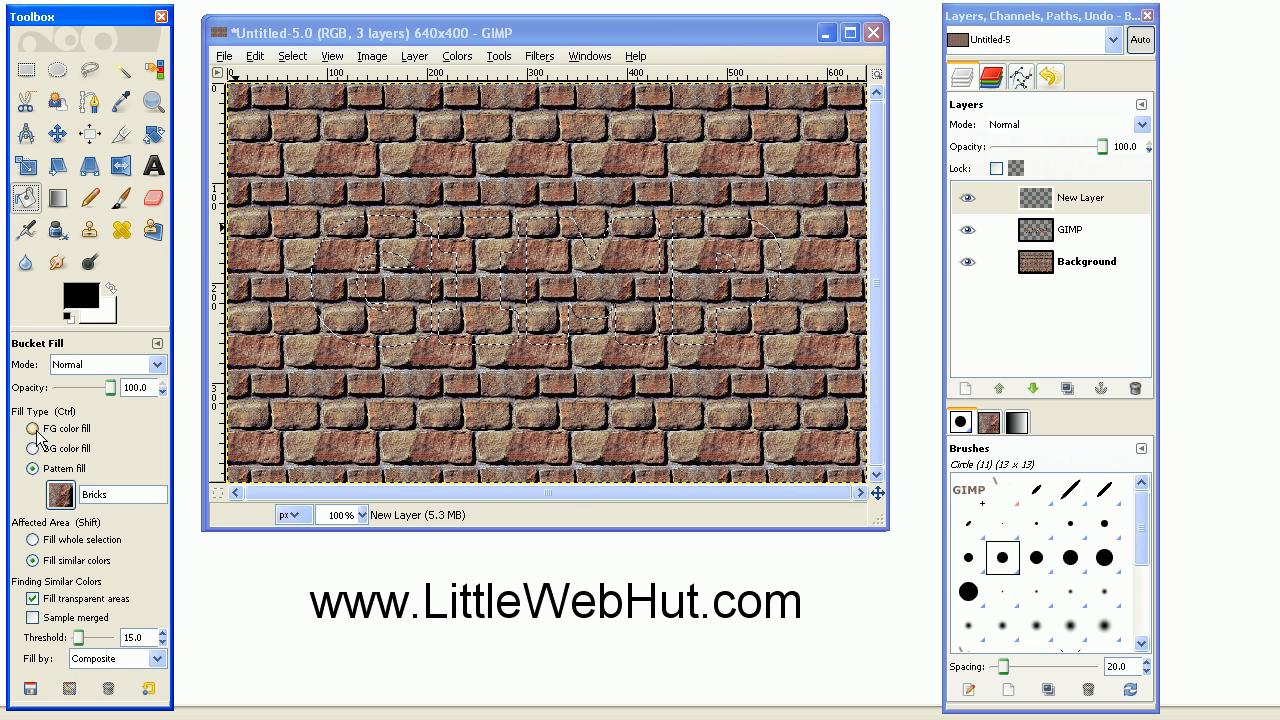
# Fill the grown letter selection on New Layer with solid black foreground colour.
pyautogui.click(33, 428)
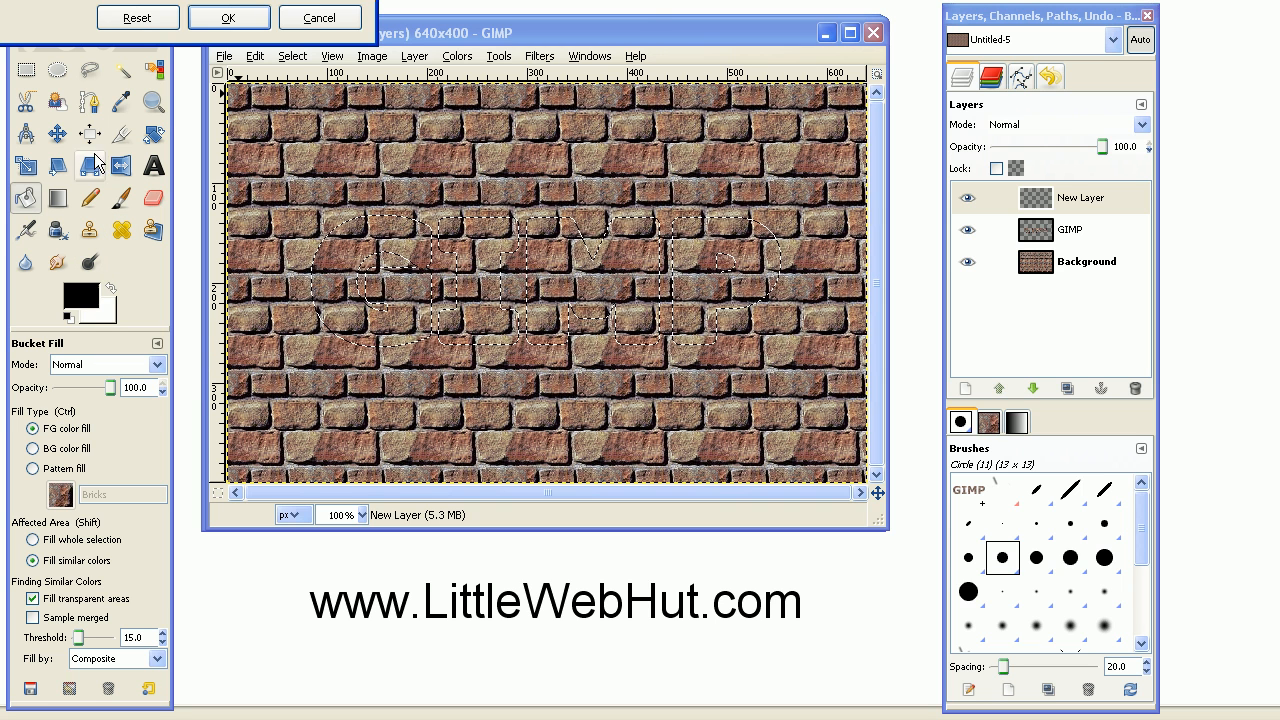
pyautogui.click(81, 292)
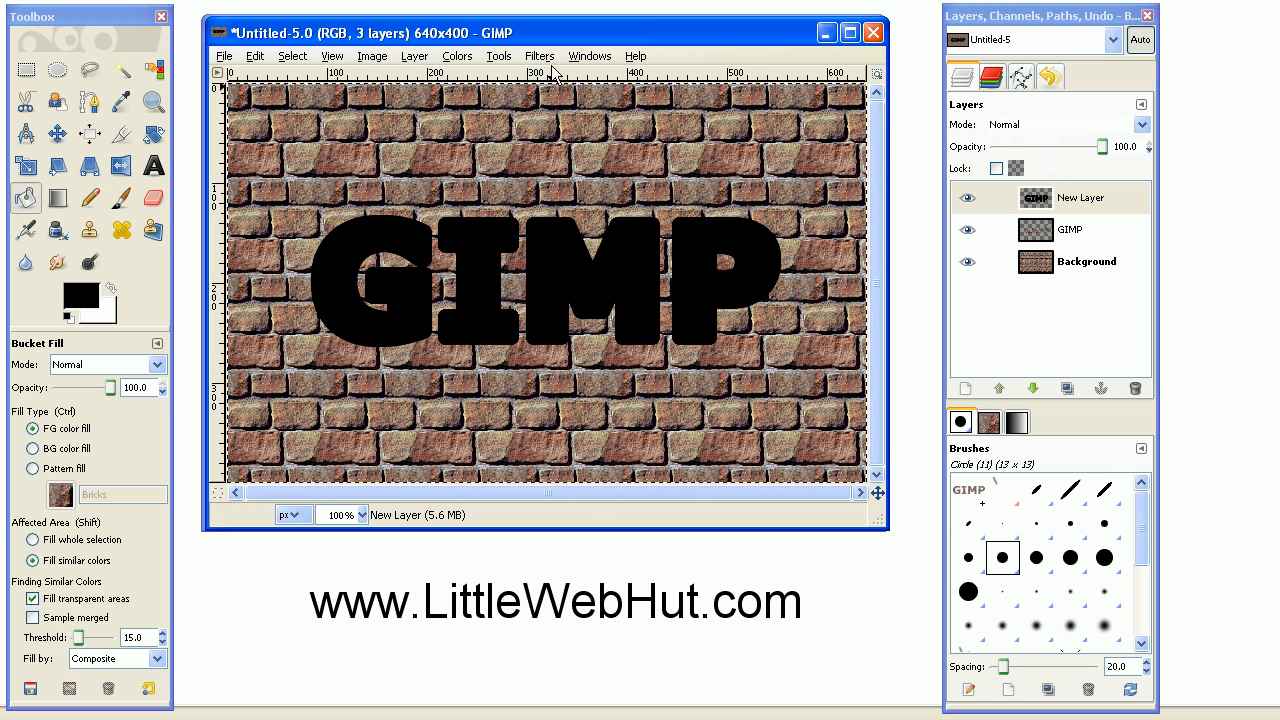
# Apply a Gaussian Blur of radius 20 px to the black GIMP letters.
pyautogui.click(539, 55)
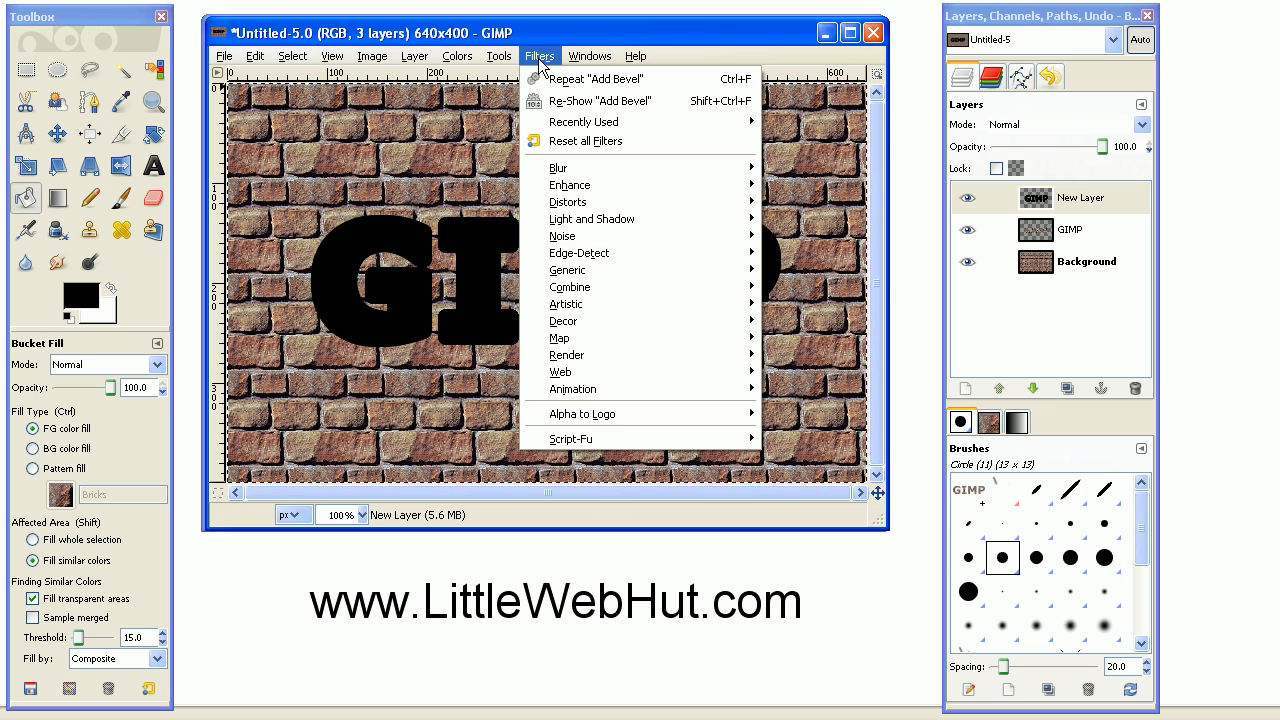
pyautogui.moveTo(557, 167)
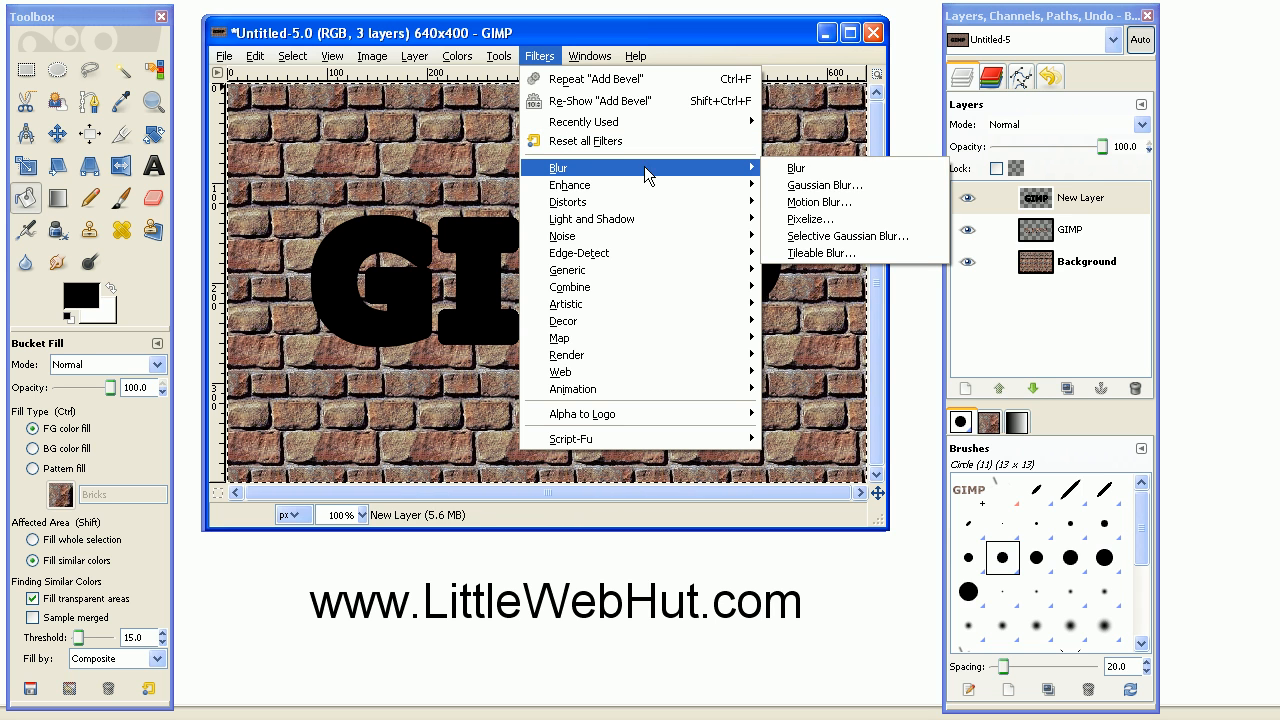
pyautogui.moveTo(825, 185)
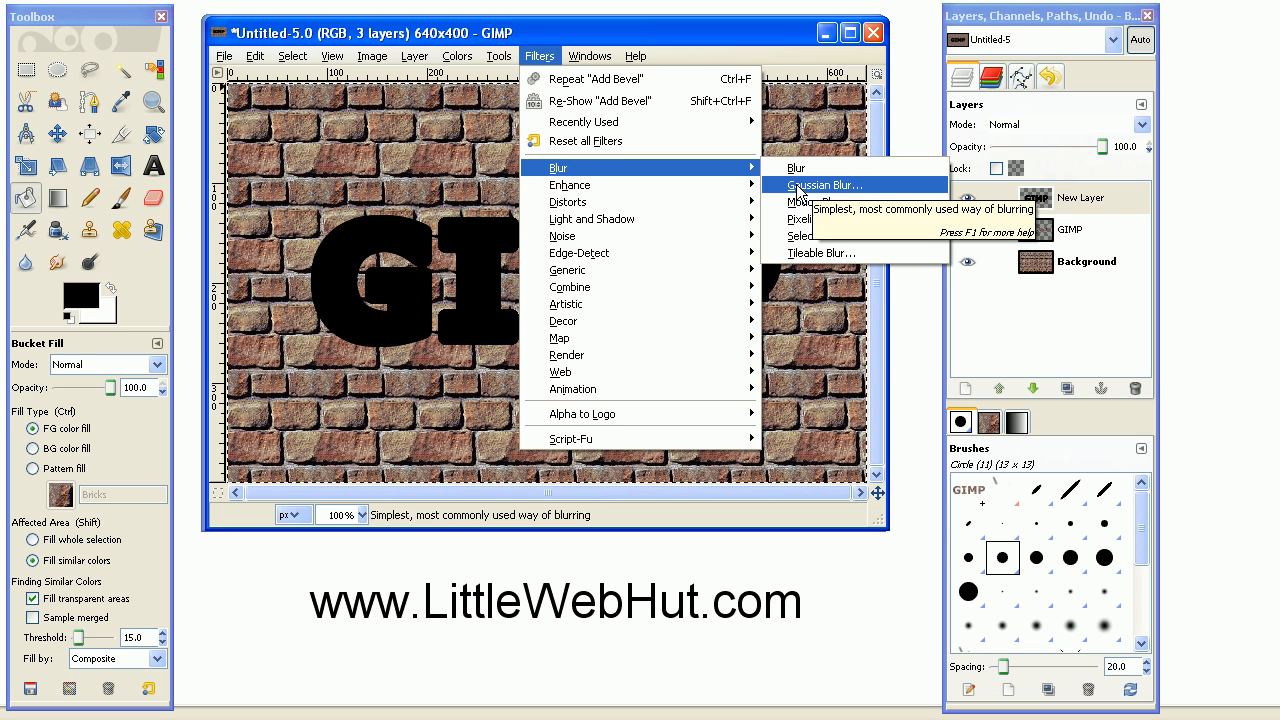
pyautogui.click(824, 185)
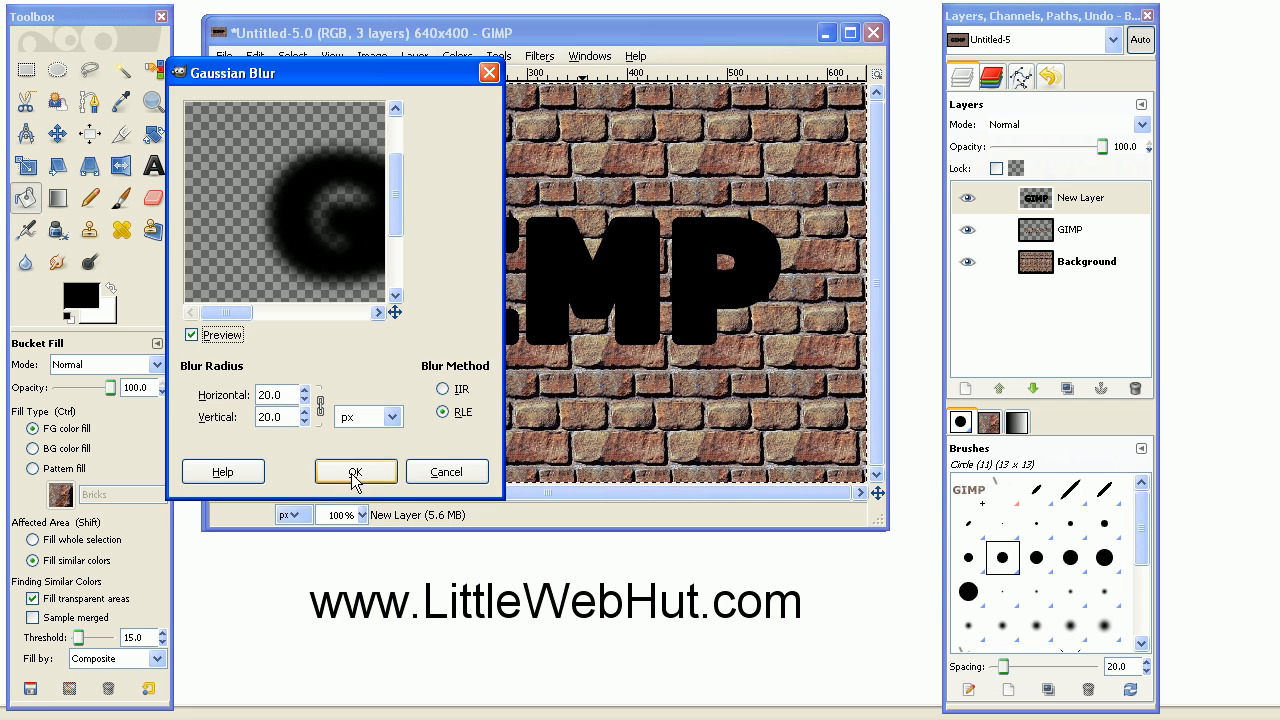
pyautogui.click(355, 471)
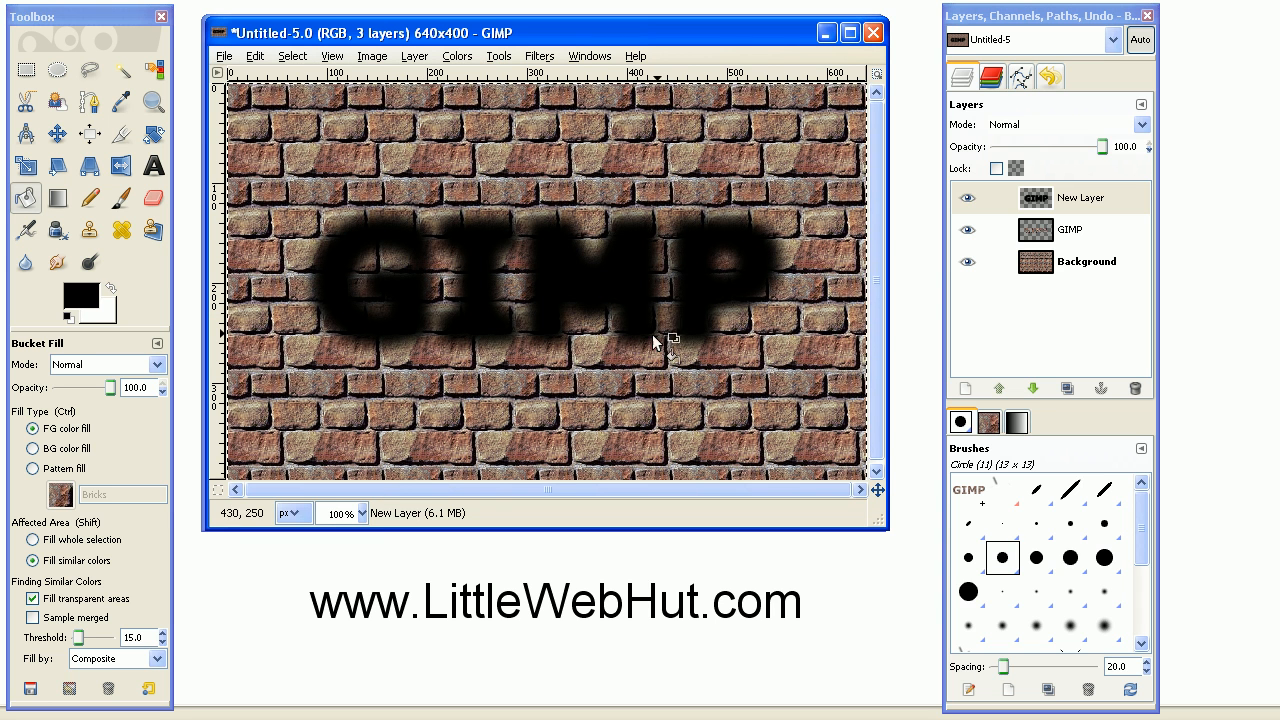
pyautogui.moveTo(655, 298)
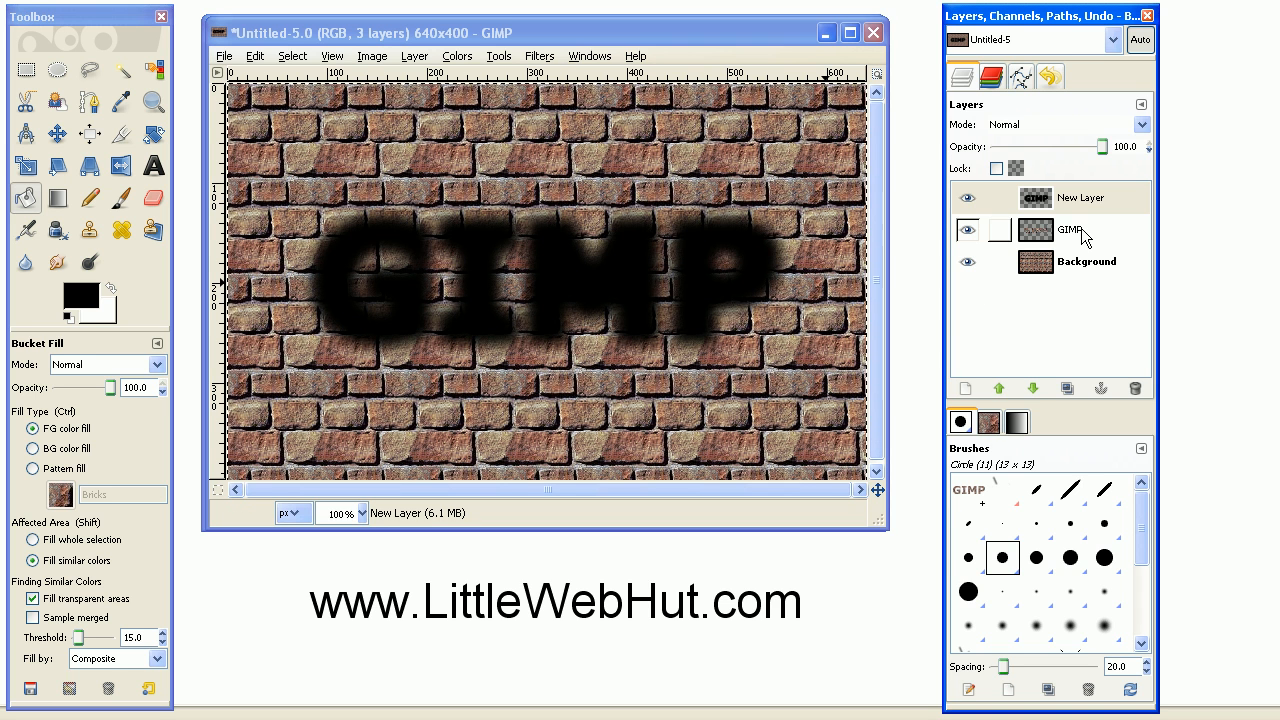
# Select the GIMP text layer and raise it above the shadow layer.
pyautogui.click(1069, 229)
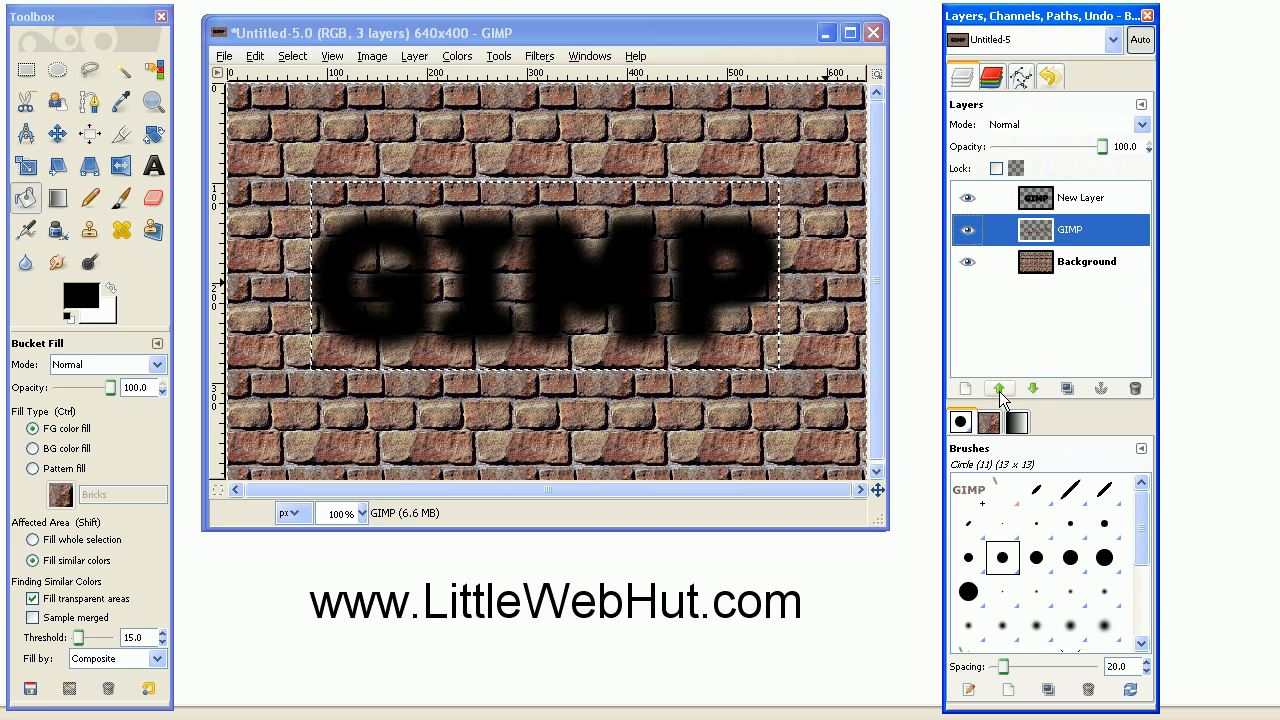
pyautogui.click(1000, 388)
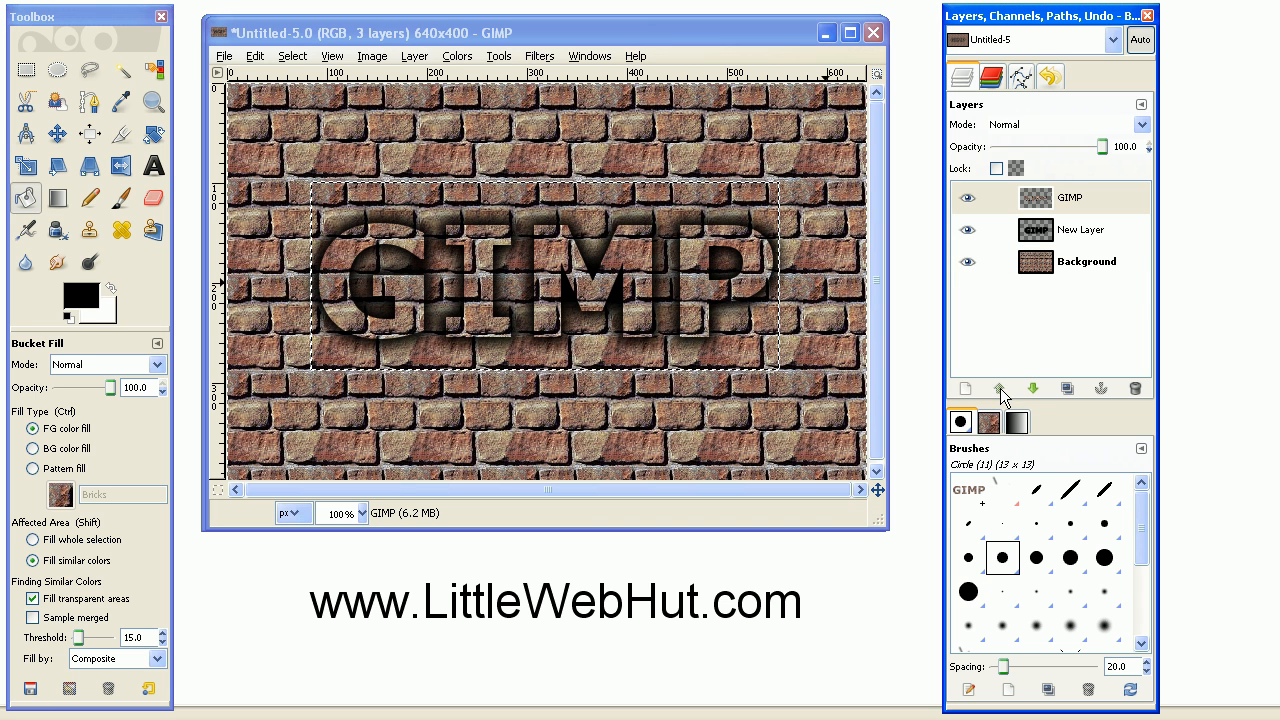
pyautogui.moveTo(745, 265)
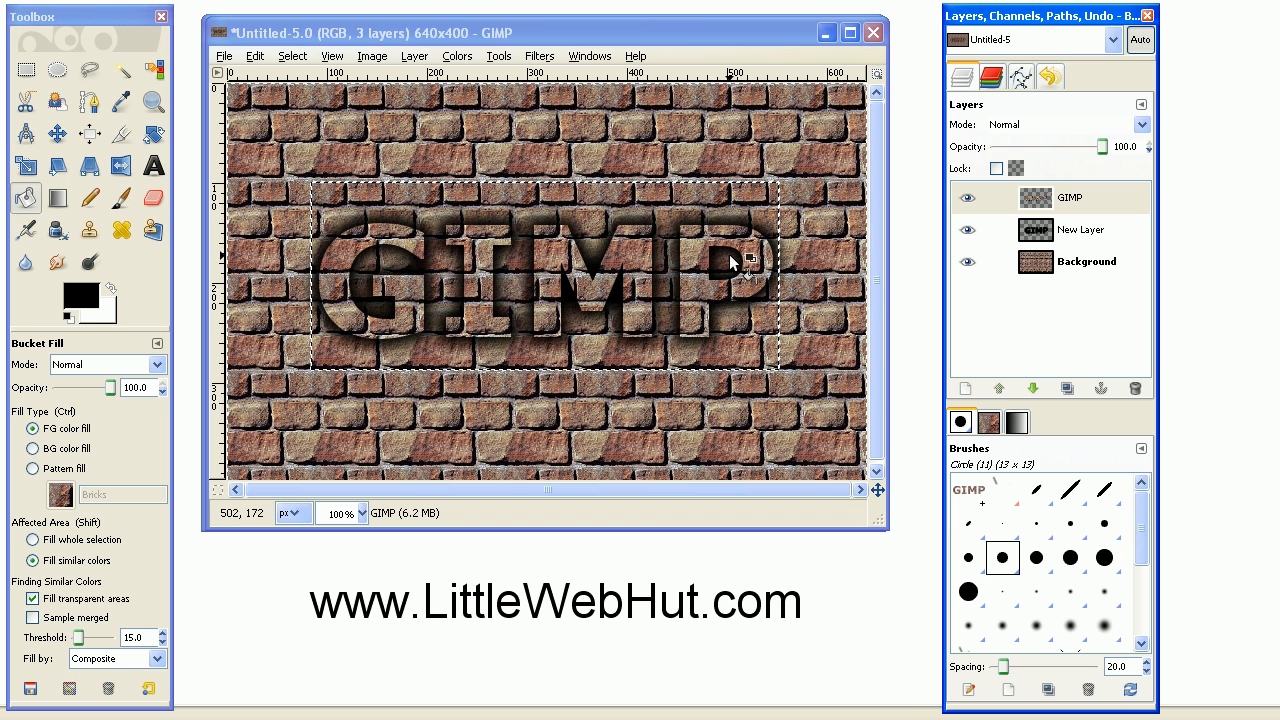
pyautogui.moveTo(620, 260)
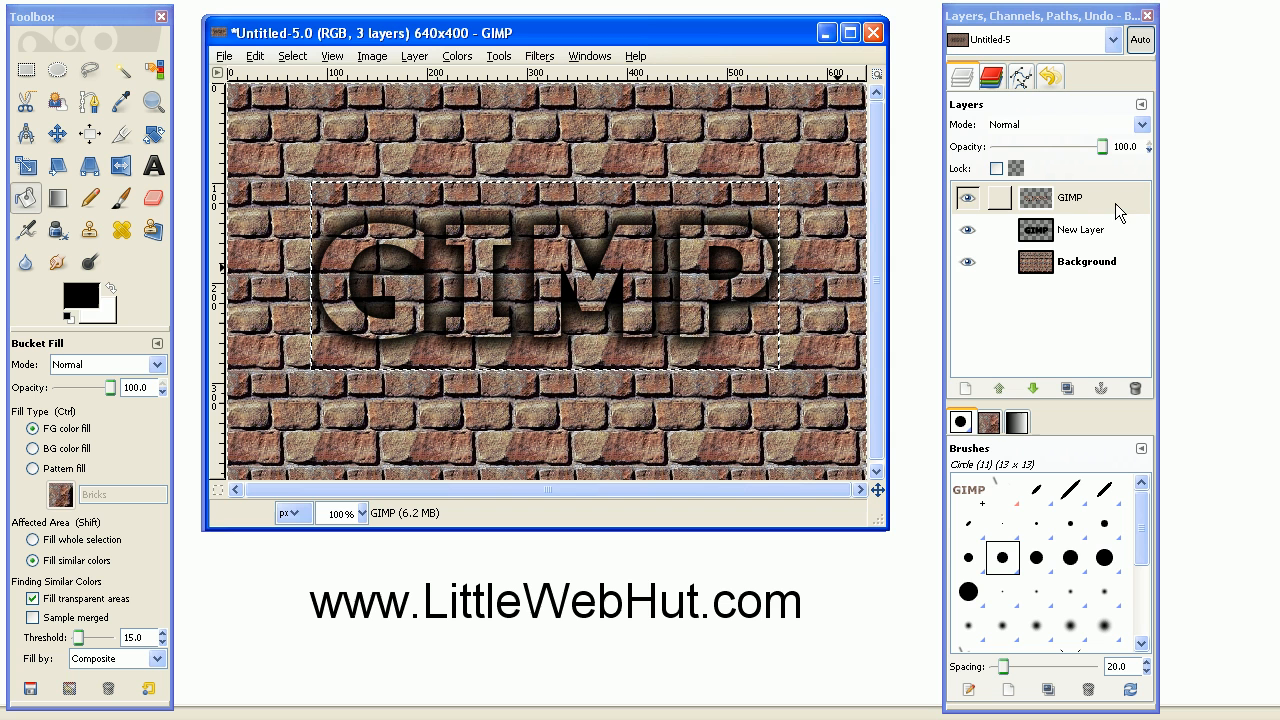
# Select the letter shapes via Alpha to Selection and add a bevel of thickness 5.
pyautogui.rightClick(1069, 197)
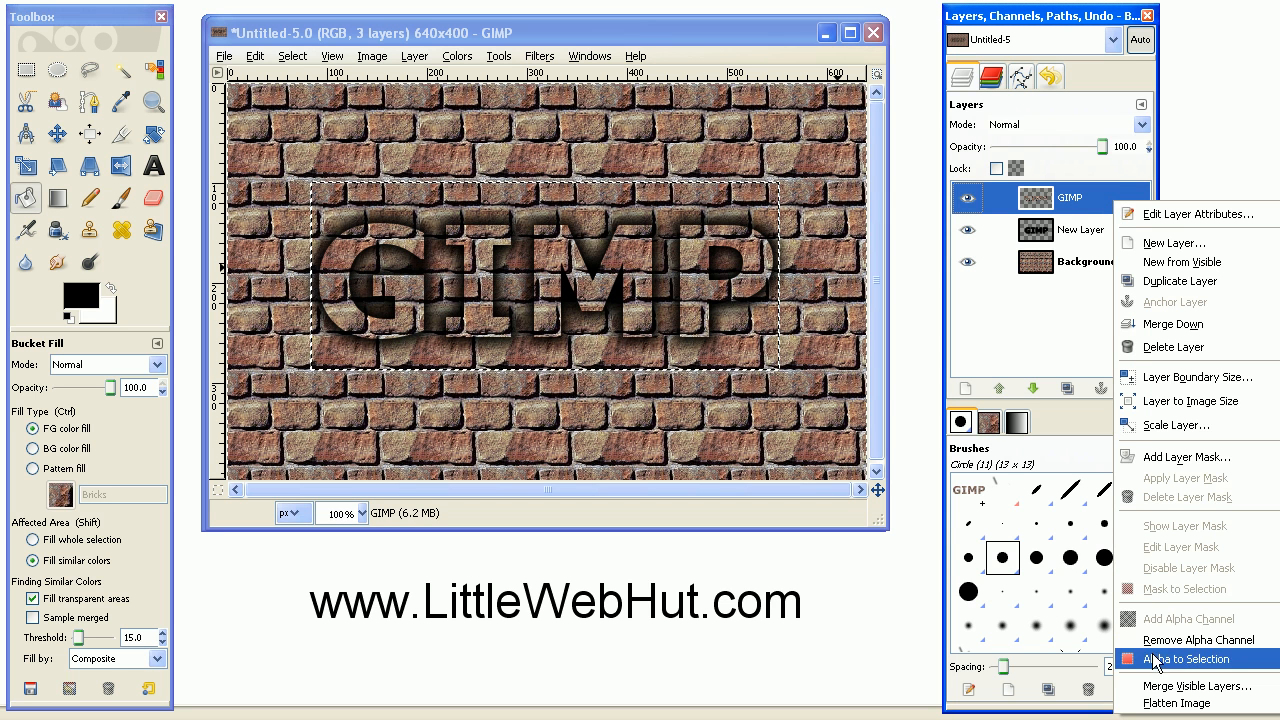
pyautogui.click(1187, 659)
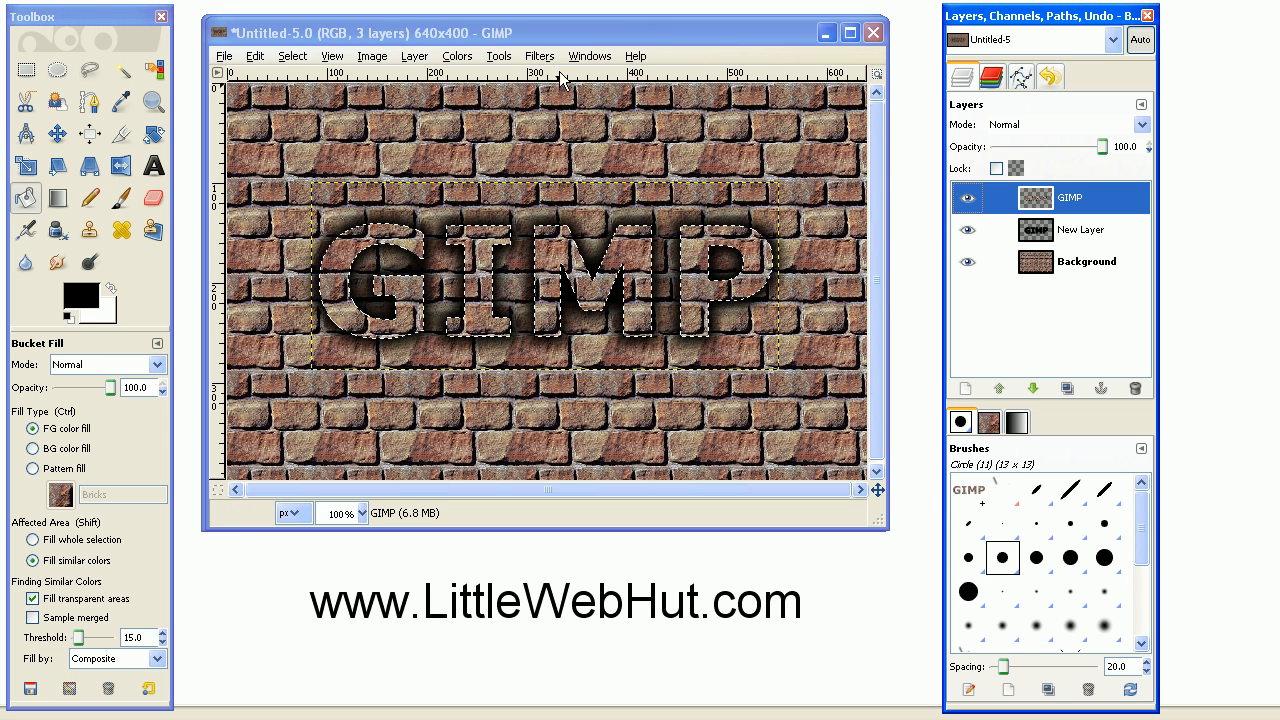
pyautogui.click(539, 55)
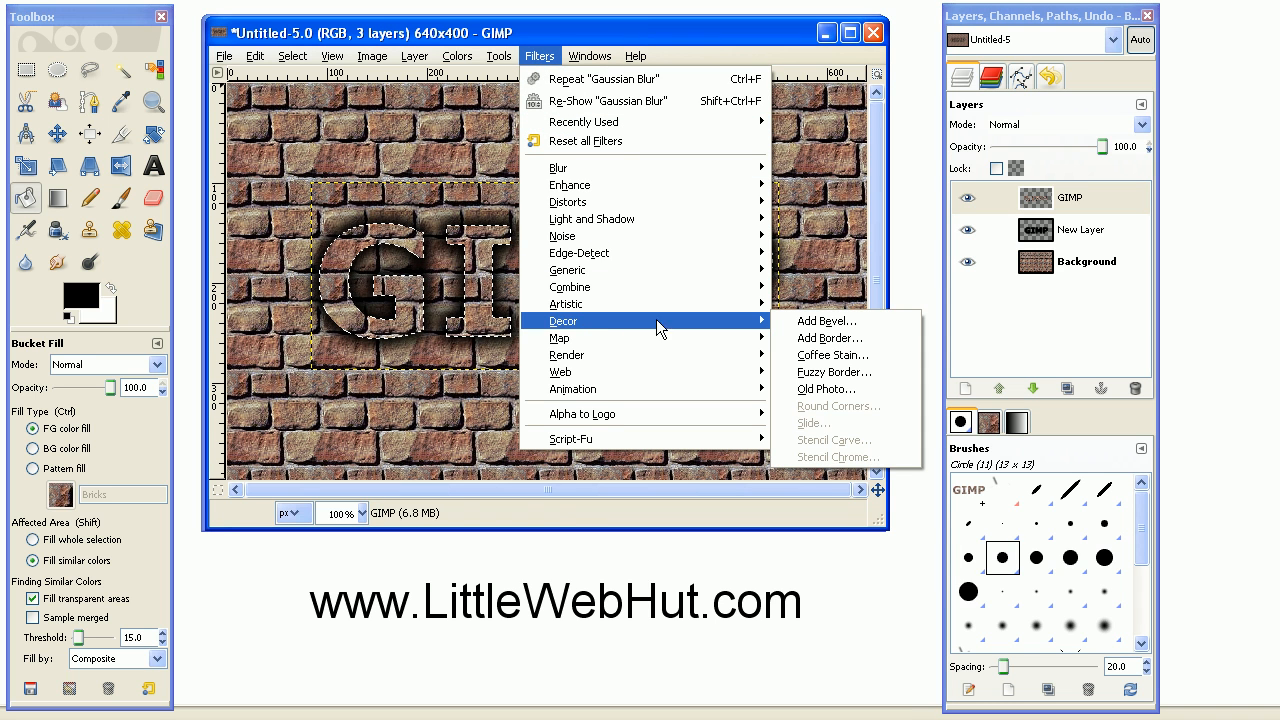
pyautogui.click(826, 320)
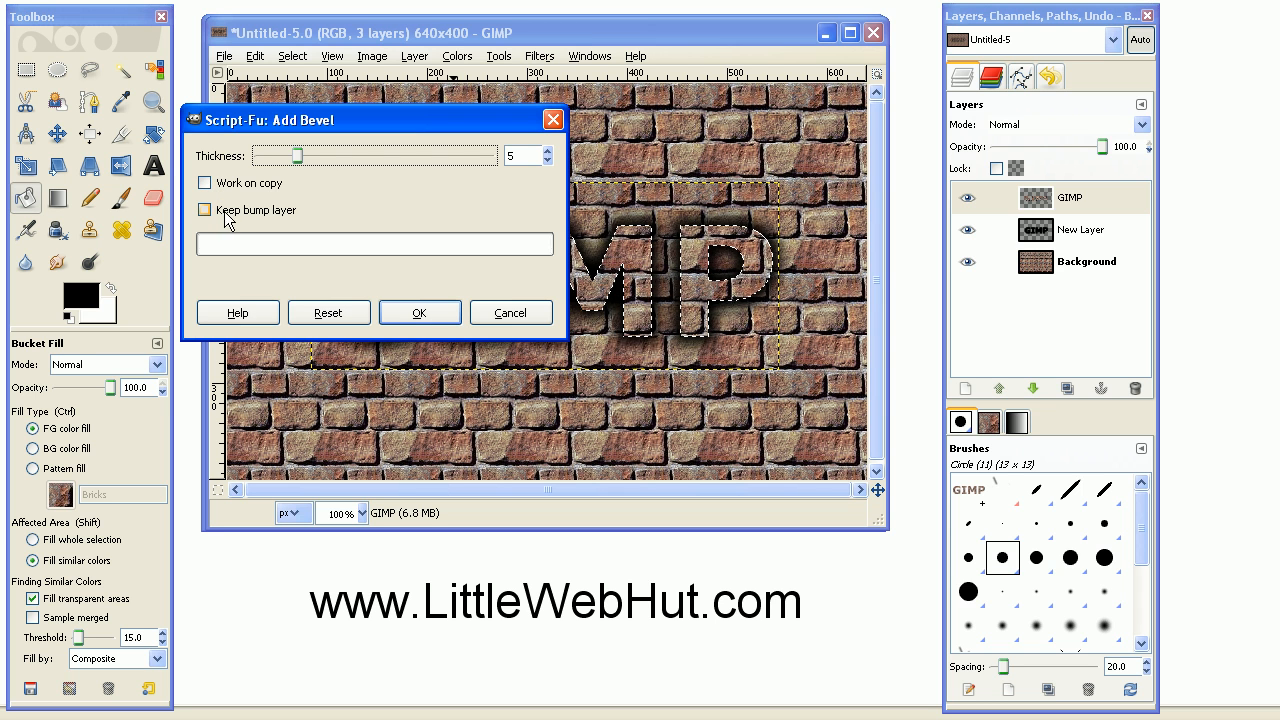
pyautogui.click(419, 312)
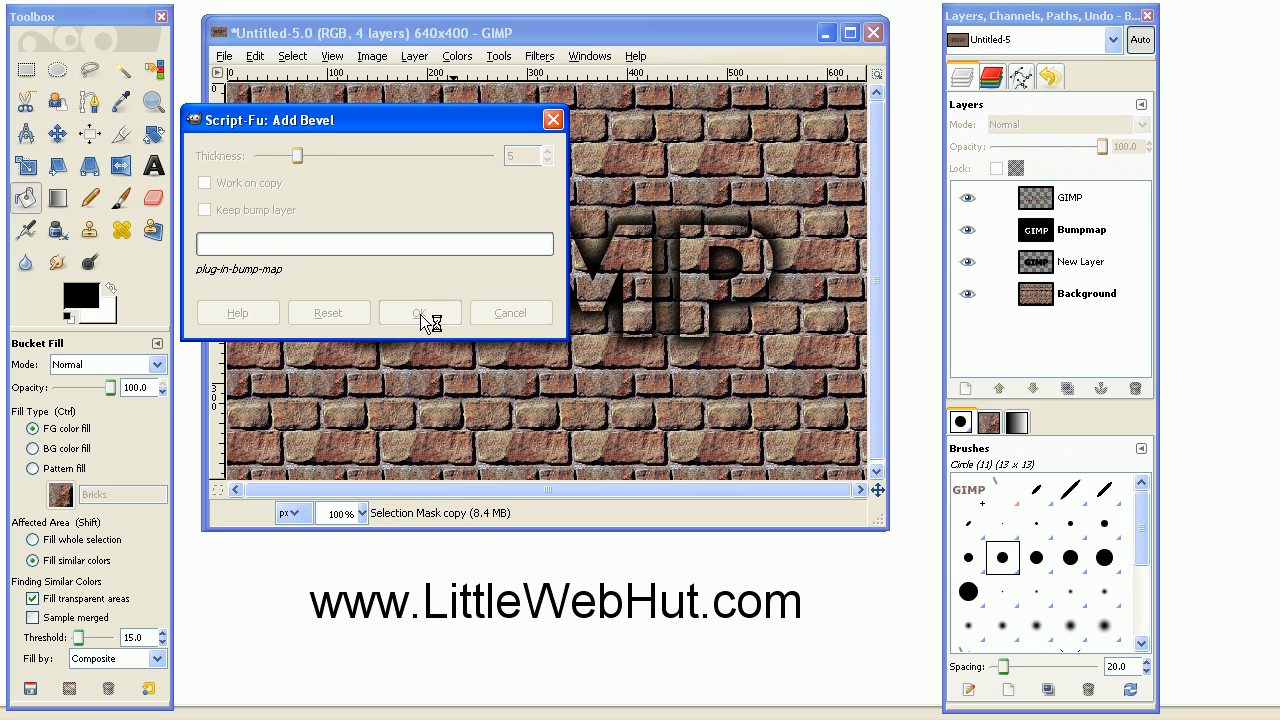
pyautogui.click(420, 312)
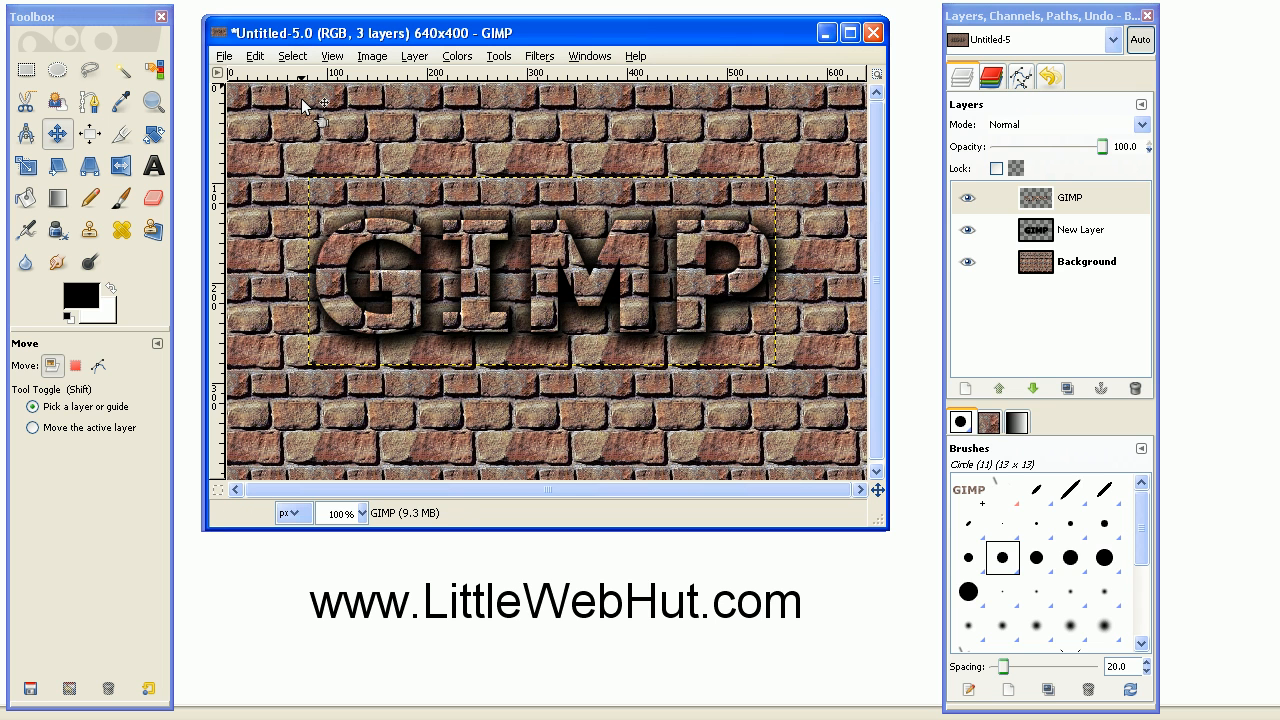
# Make the brick Background layer active.
pyautogui.click(1085, 261)
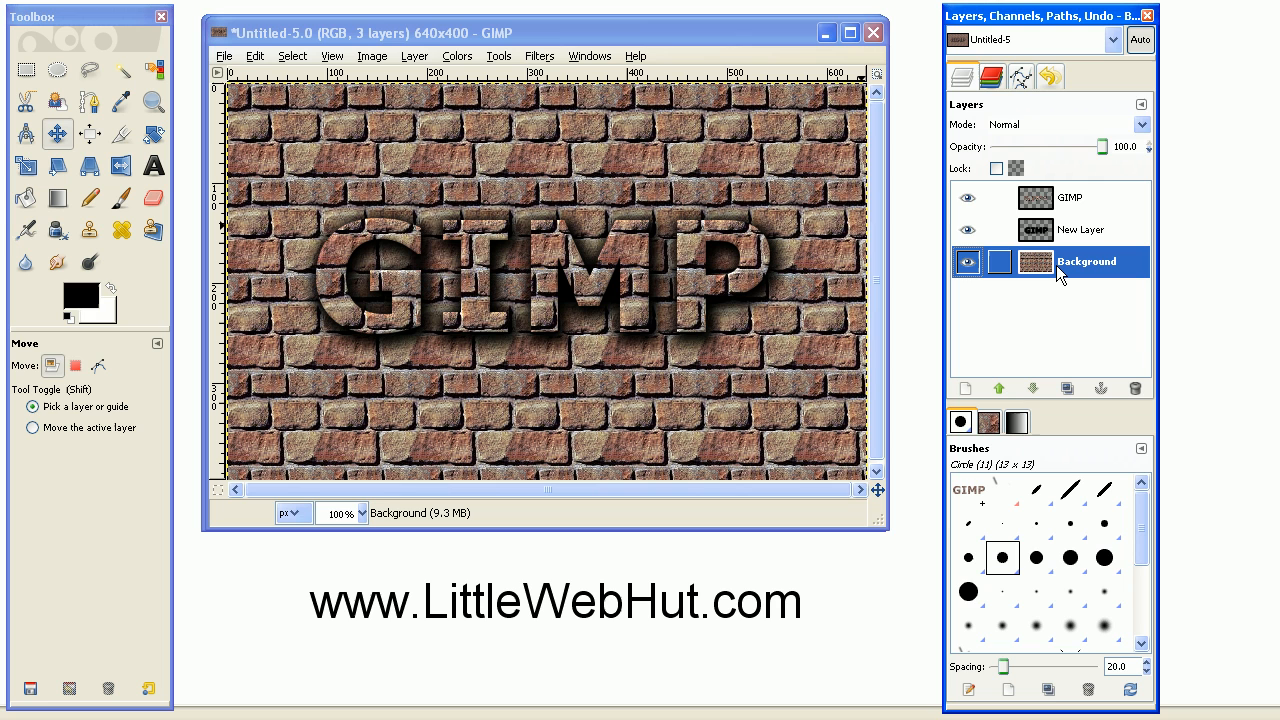